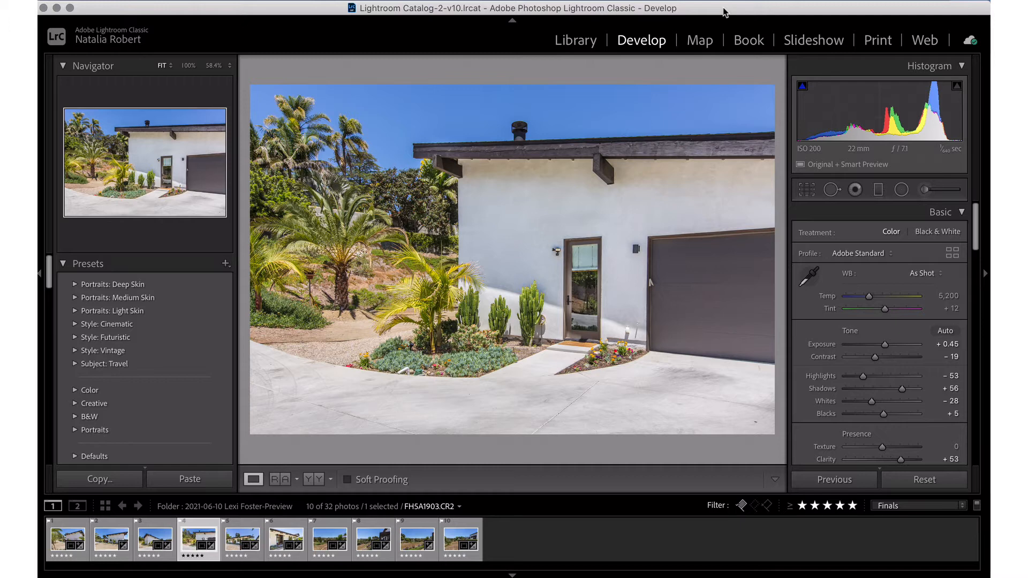
mouse_move(807, 218)
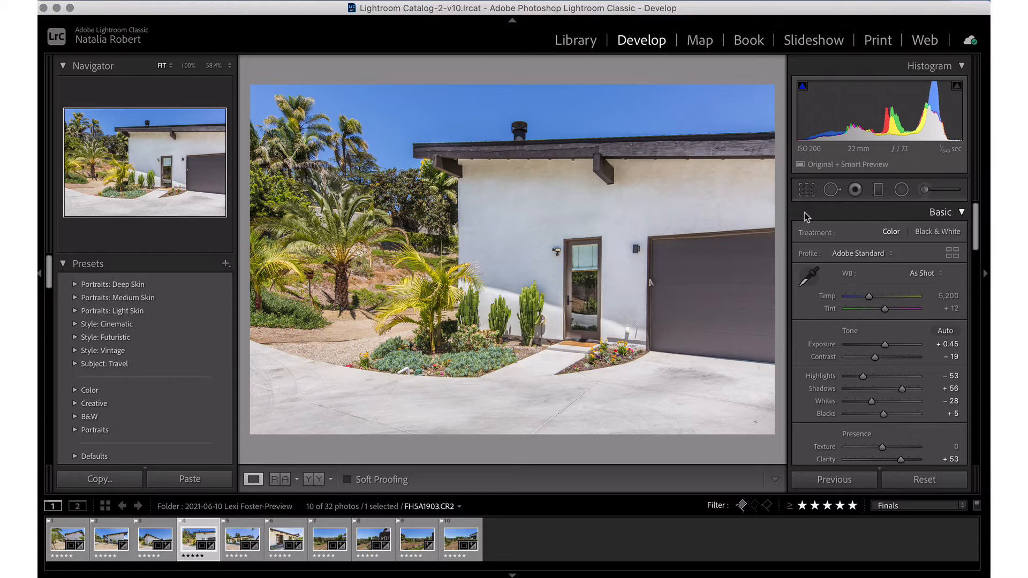
mouse_move(653, 283)
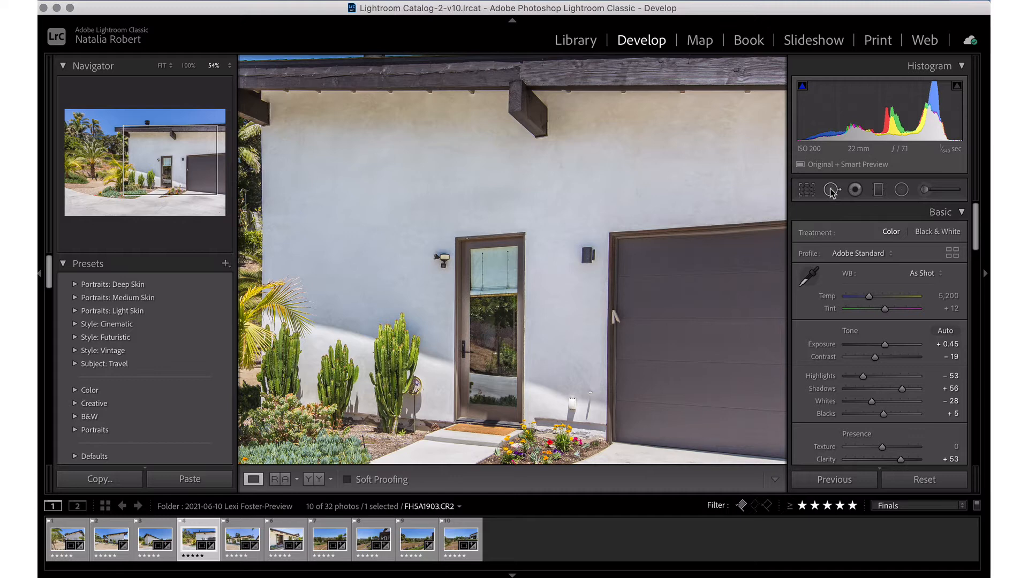
- Choose Spot Removal in Heal mode and raise the brush Size from 52 to about 72
left_click(831, 190)
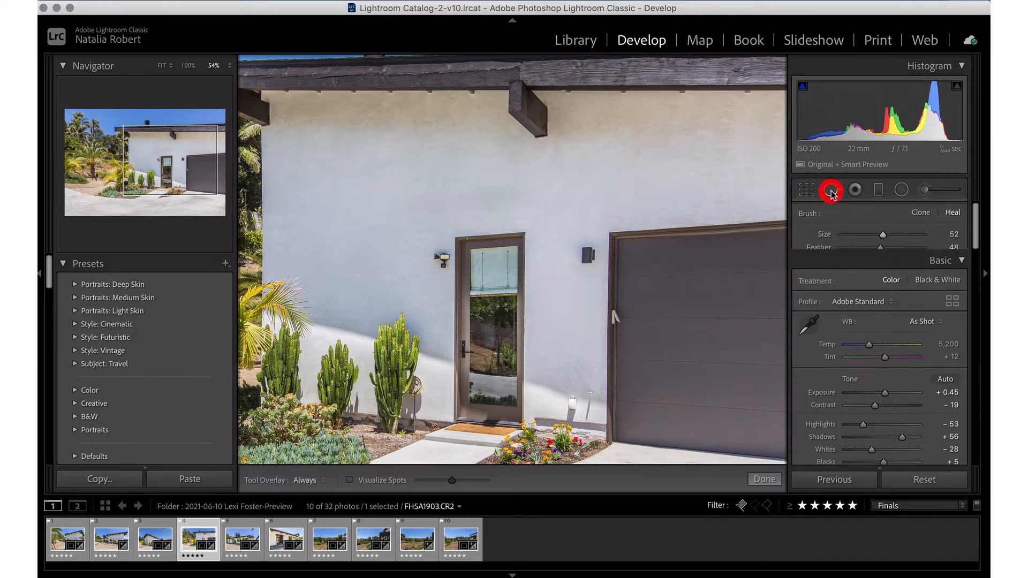
left_click(832, 190)
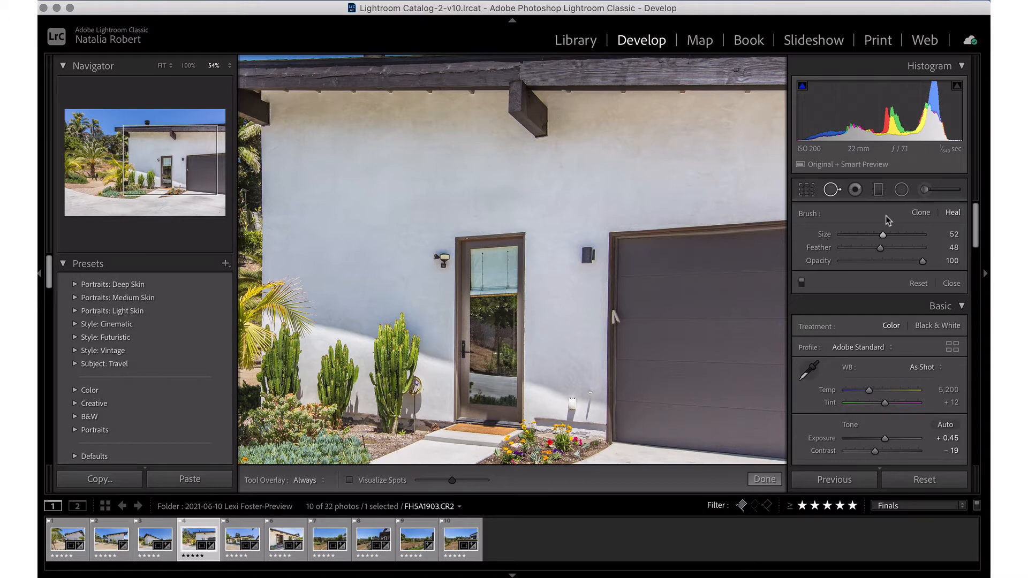
left_click(952, 212)
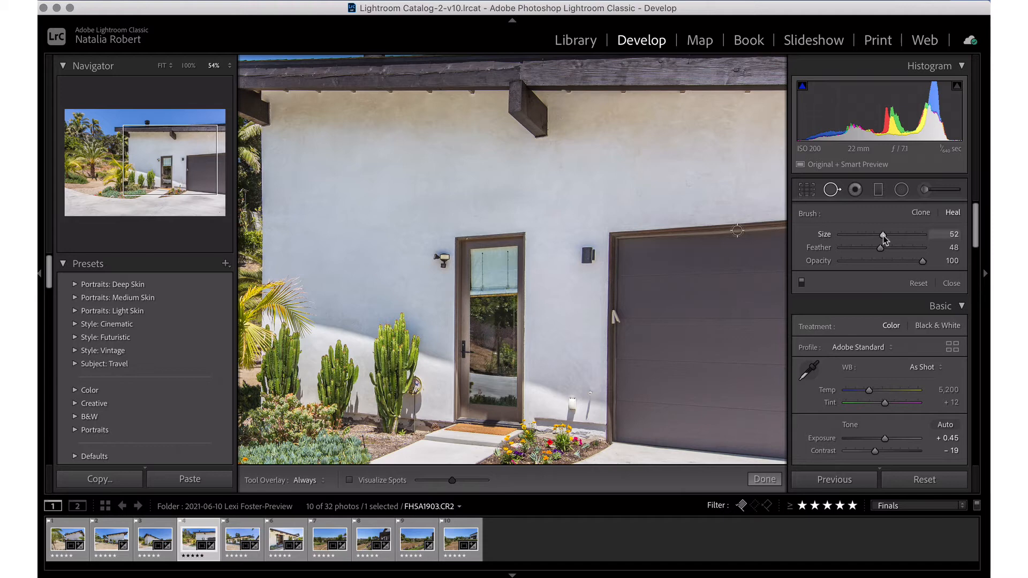
left_click_drag(883, 233, 900, 234)
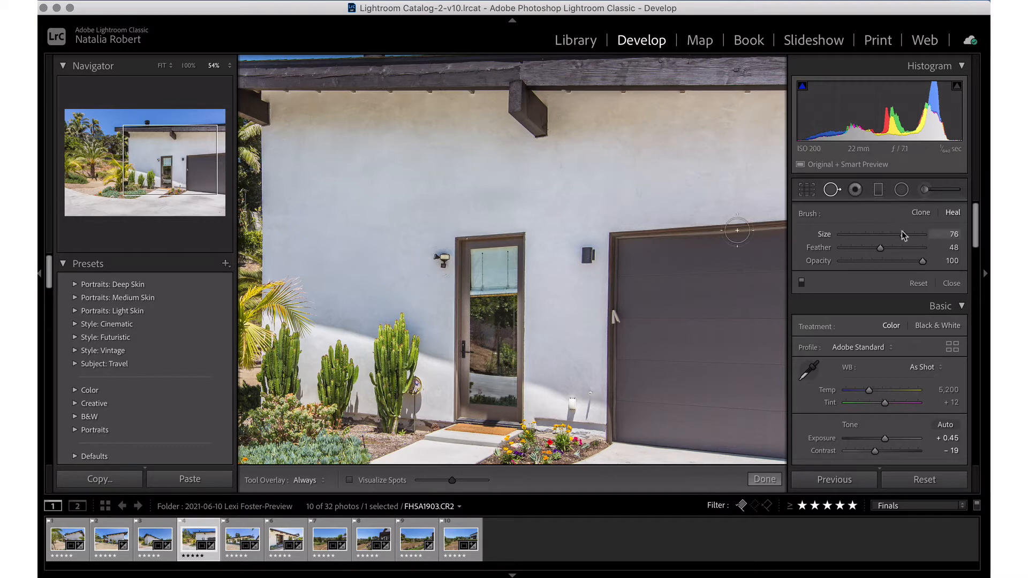
left_click_drag(915, 234, 898, 234)
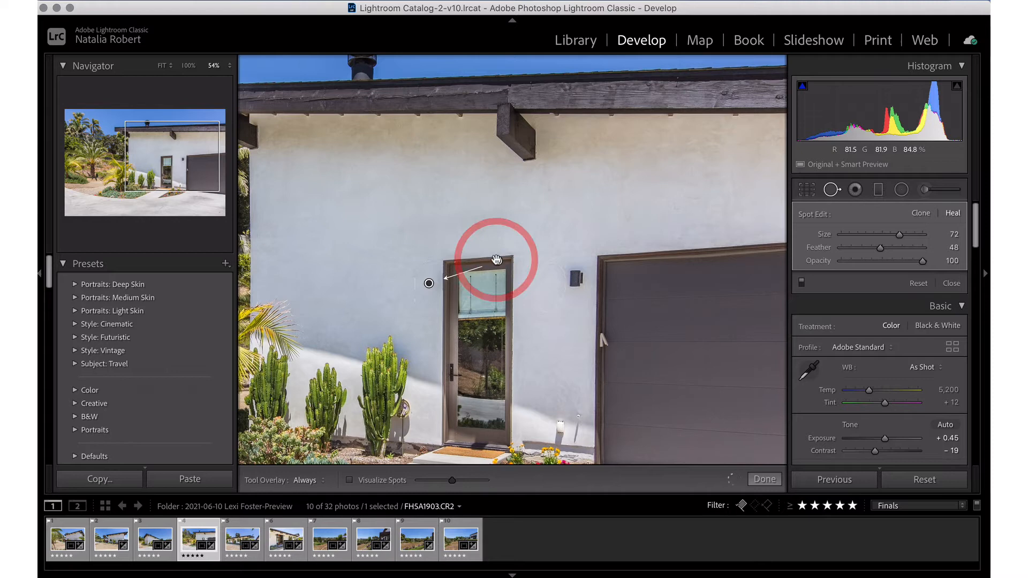
- Heal the left wall light by moving its source circle onto clean stucco
left_click(498, 260)
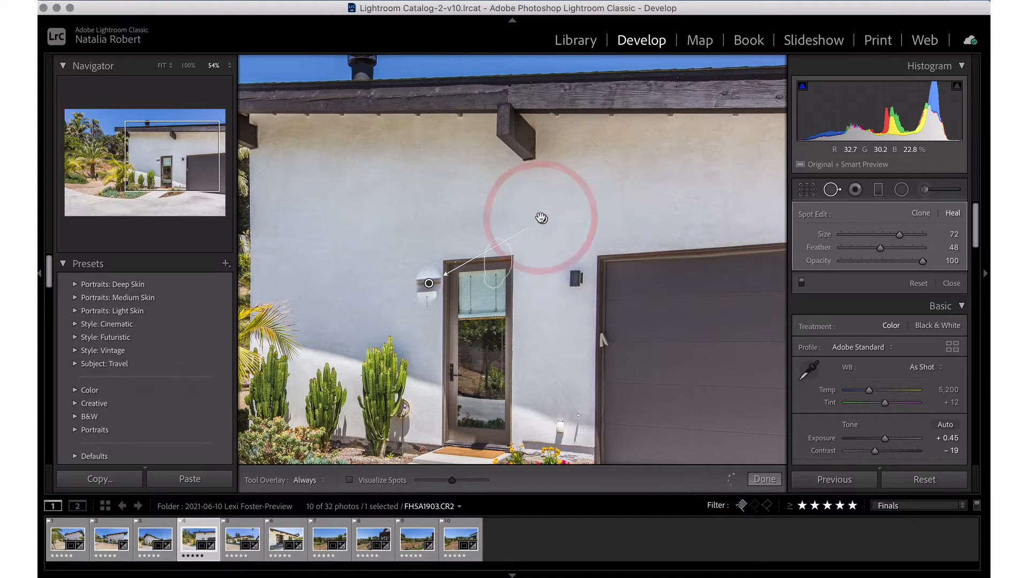
left_click(540, 217)
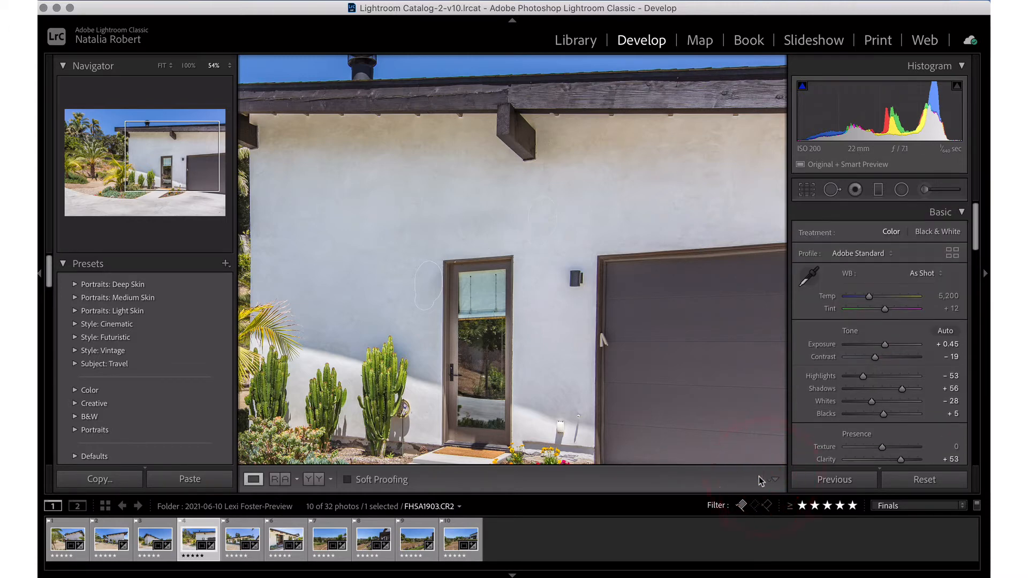
mouse_move(555, 359)
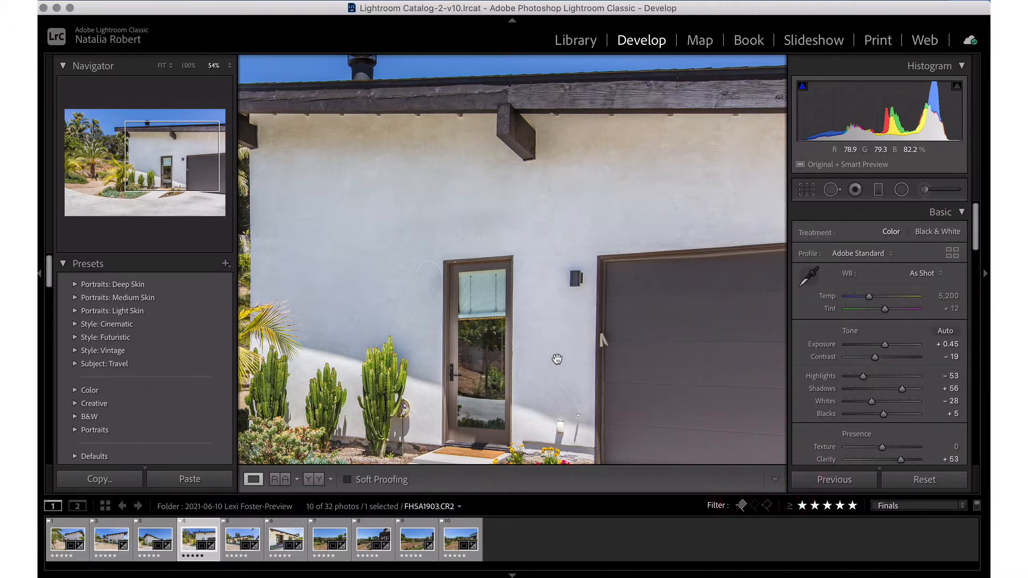
left_click(558, 360)
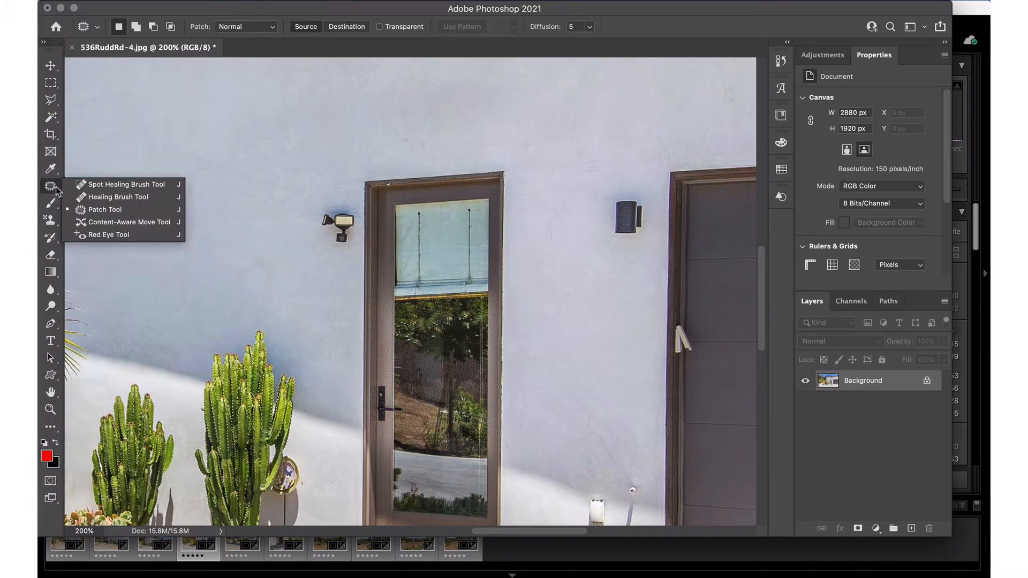
mouse_move(112, 201)
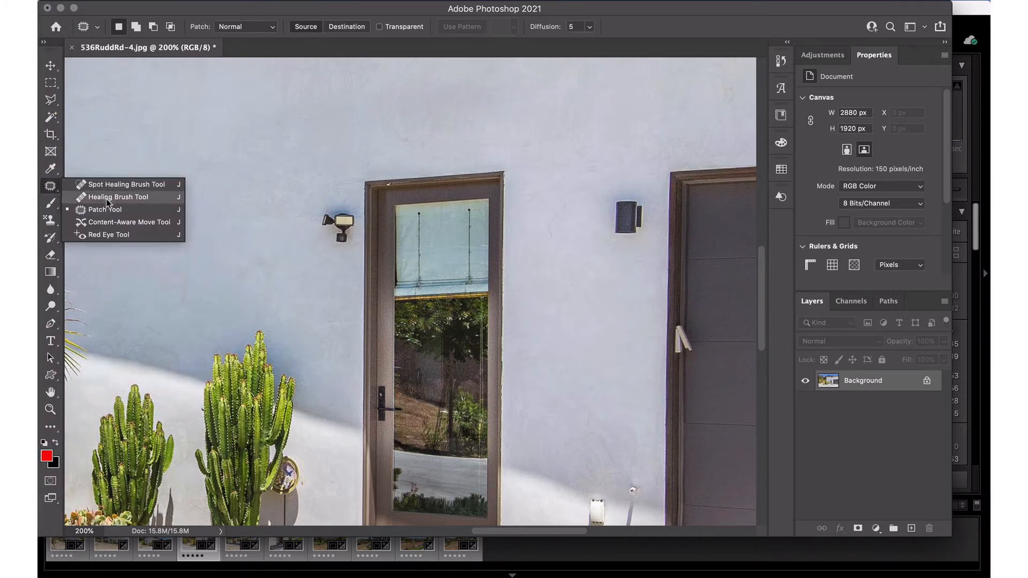
mouse_move(105, 184)
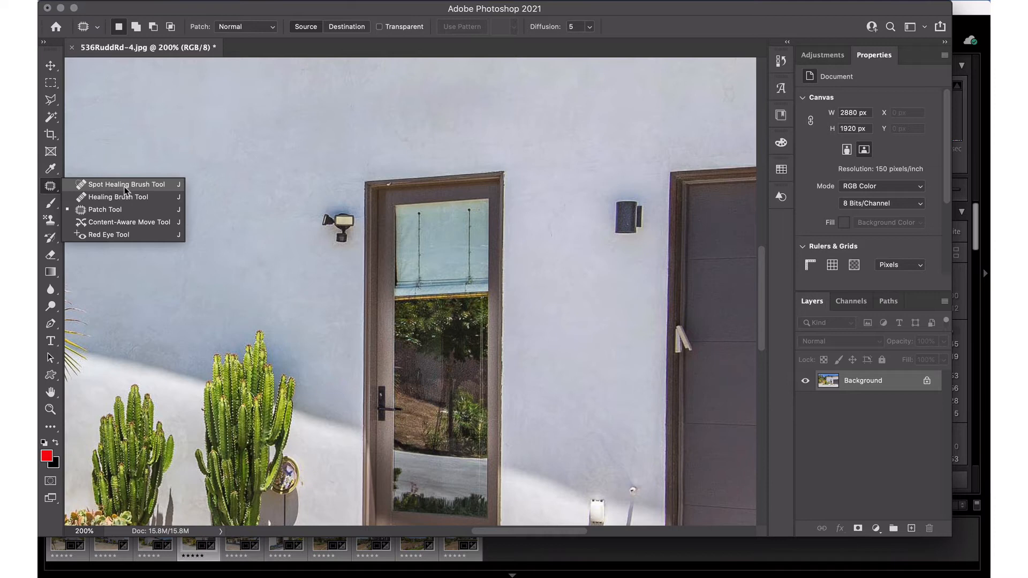
- Select the Spot Healing Brush with Content-Aware type and a 25-pixel brush
left_click(127, 184)
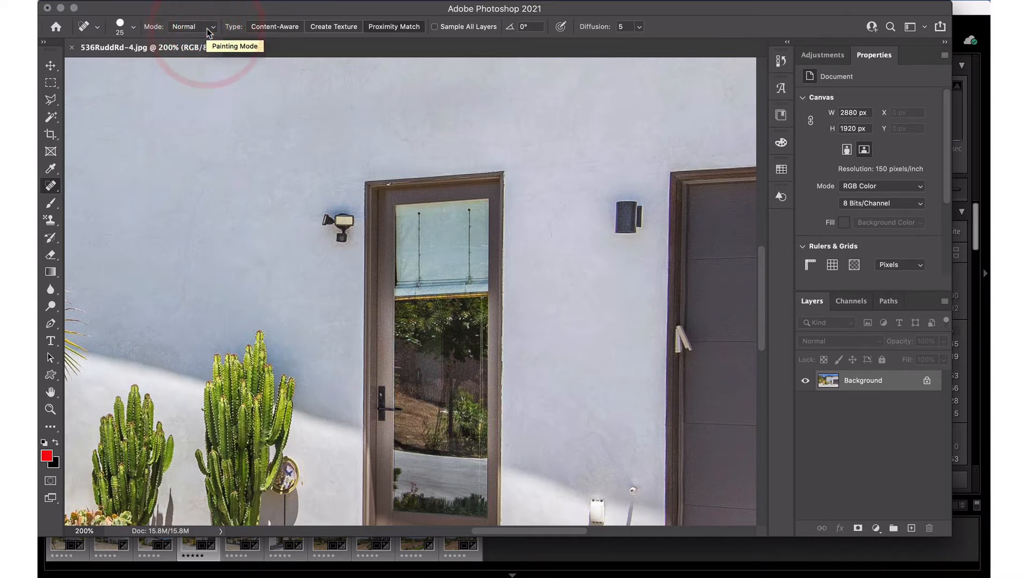
left_click(275, 26)
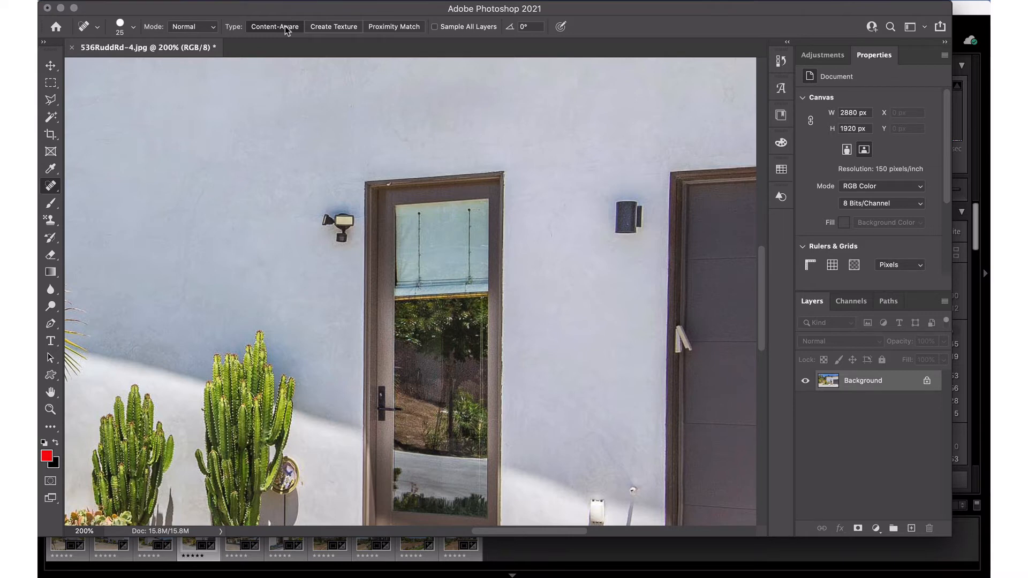
mouse_move(282, 61)
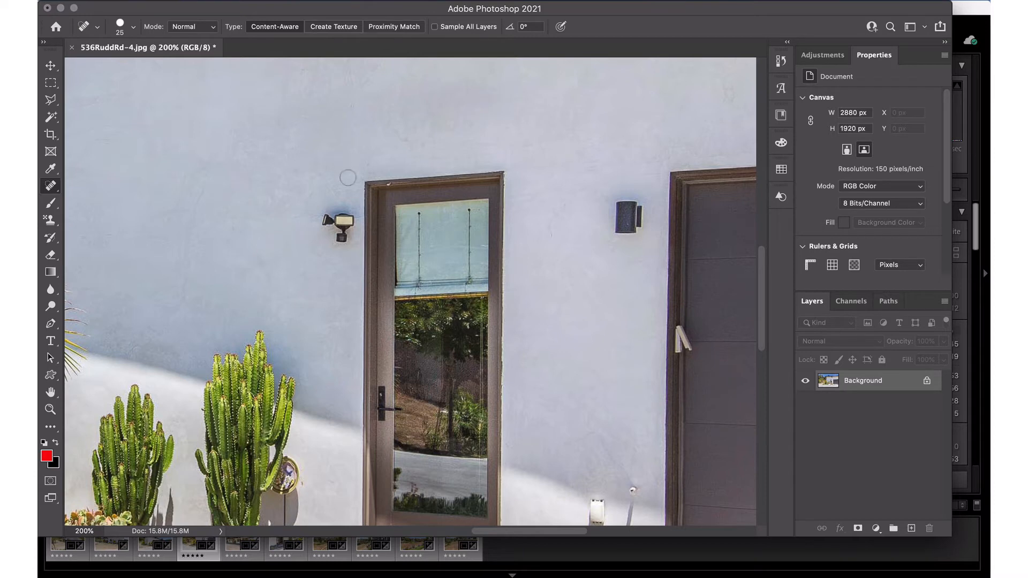
mouse_move(338, 264)
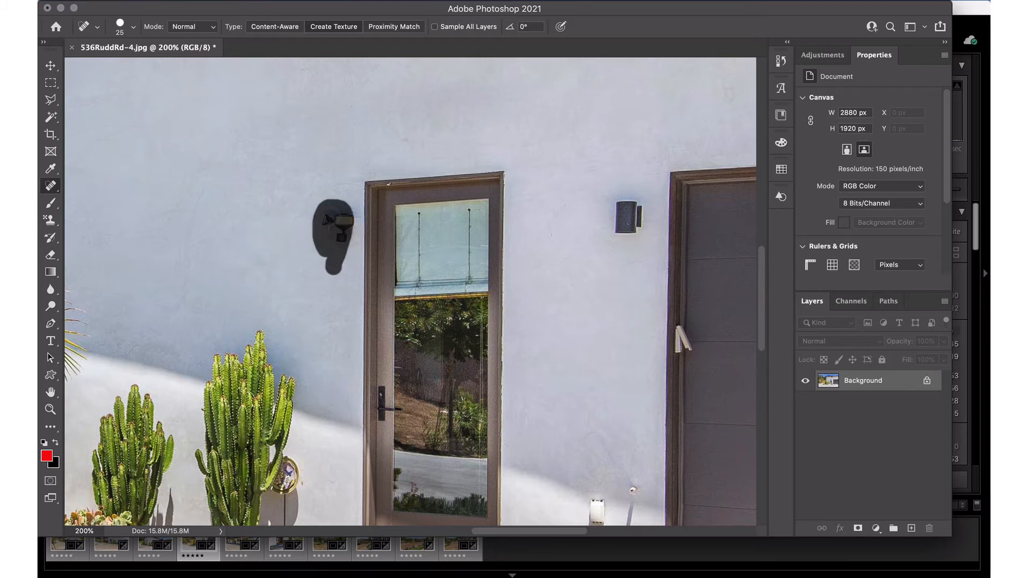
- Trial-heal the left wall light, undo the smudgy result, and list the healing tools
left_click(347, 201)
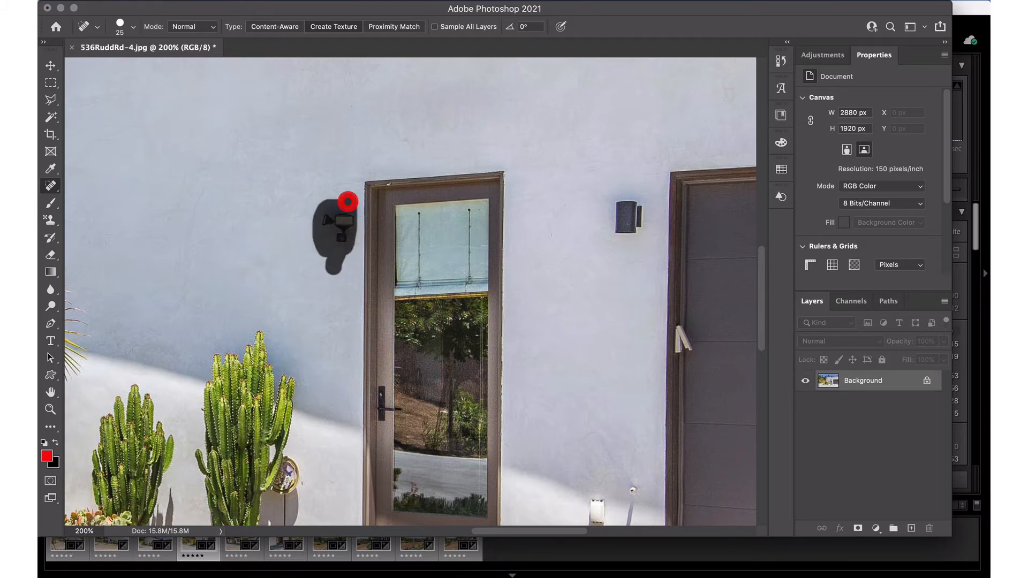
left_click(346, 201)
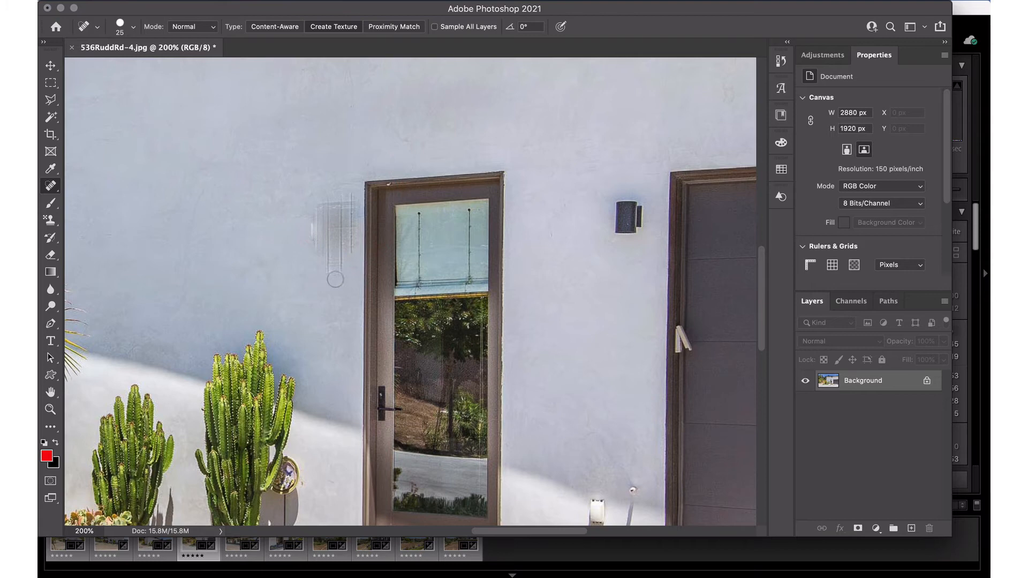
mouse_move(329, 328)
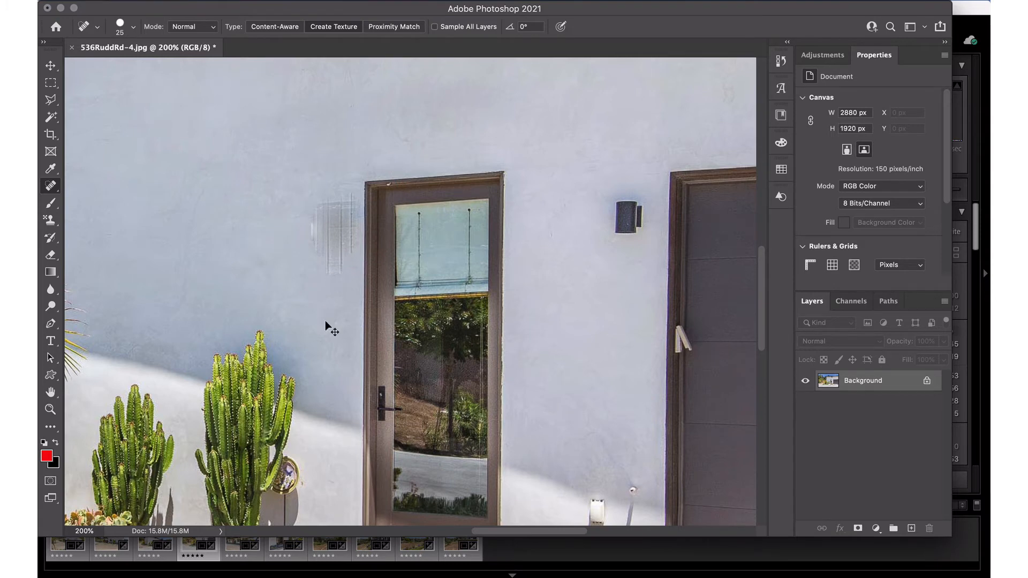
left_click(393, 26)
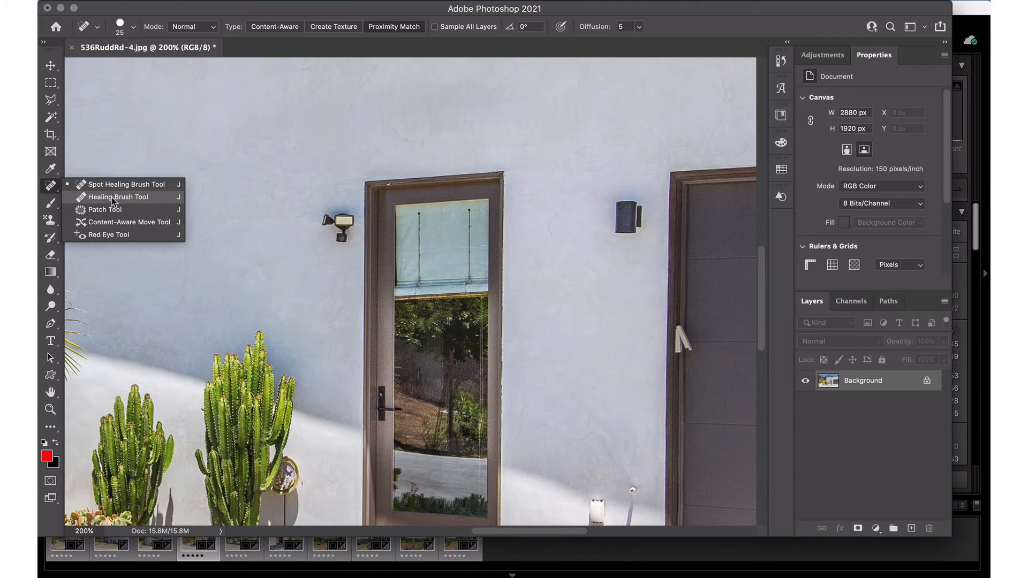
left_click(119, 197)
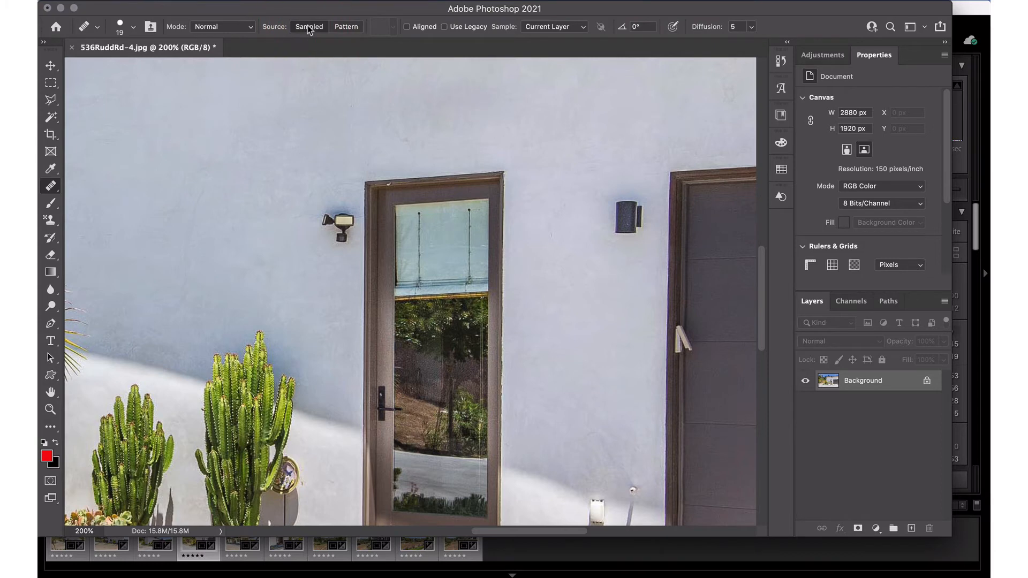
mouse_move(312, 71)
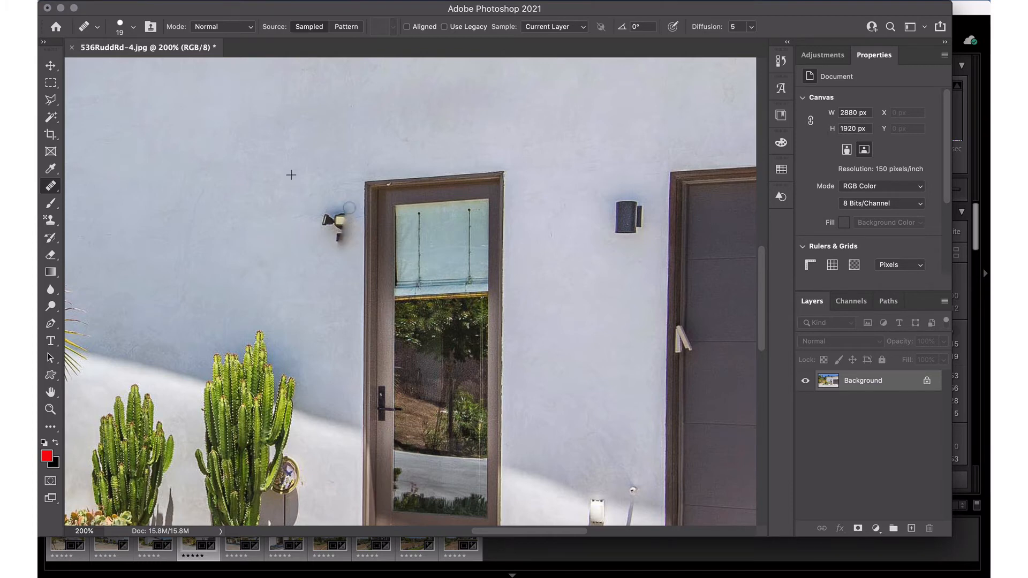
left_click(323, 213)
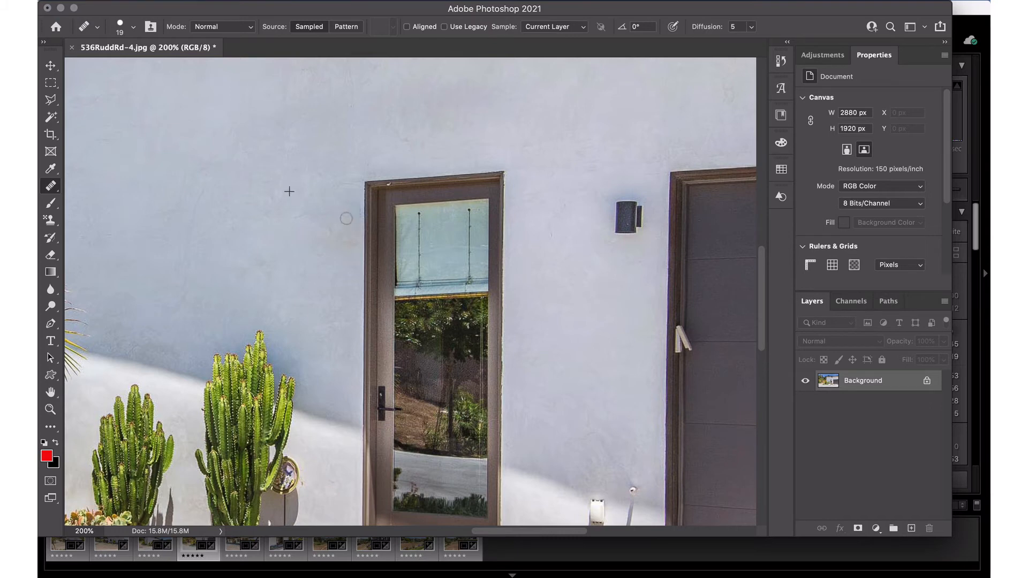
mouse_move(265, 190)
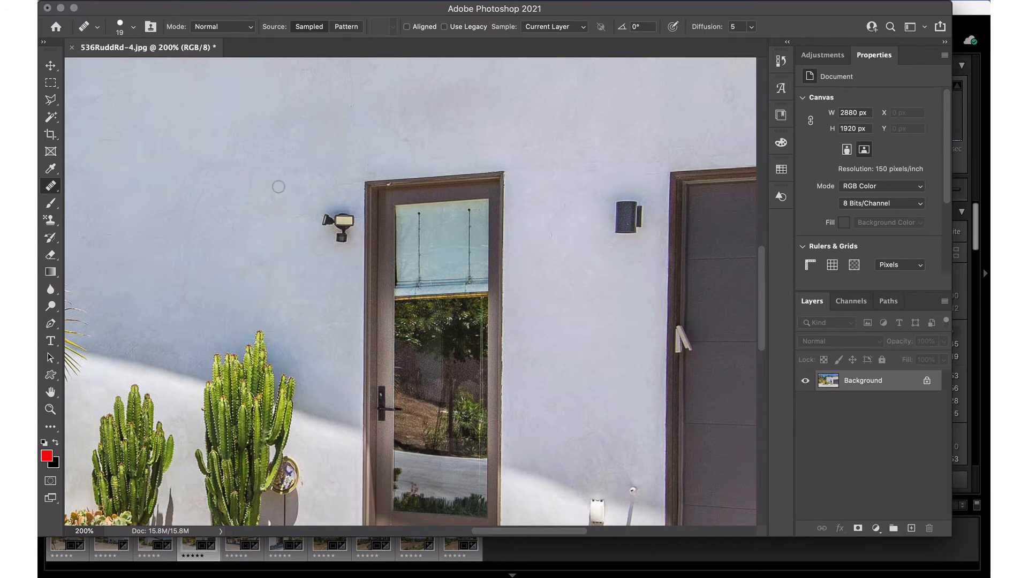
mouse_move(230, 157)
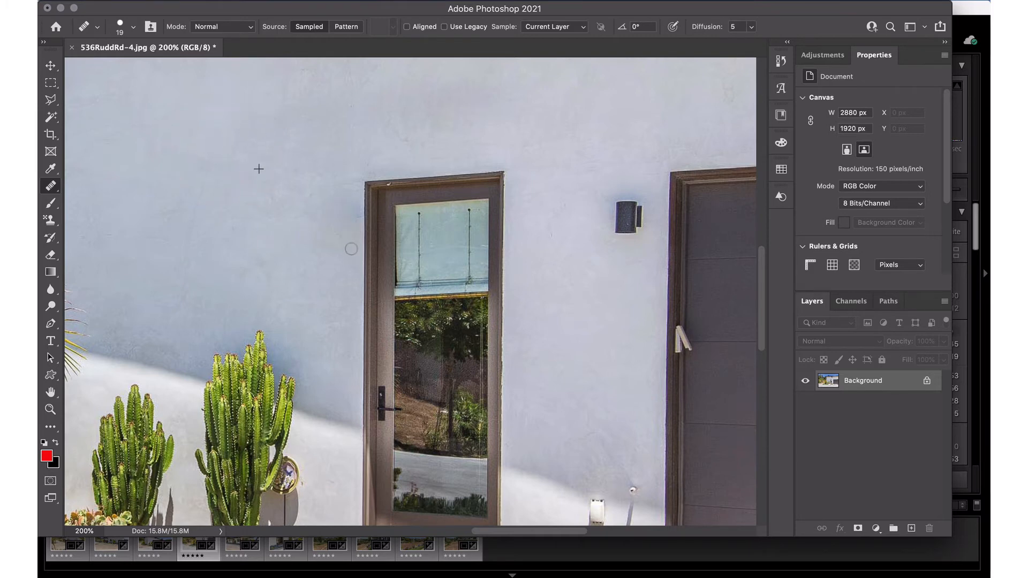
left_click(331, 218)
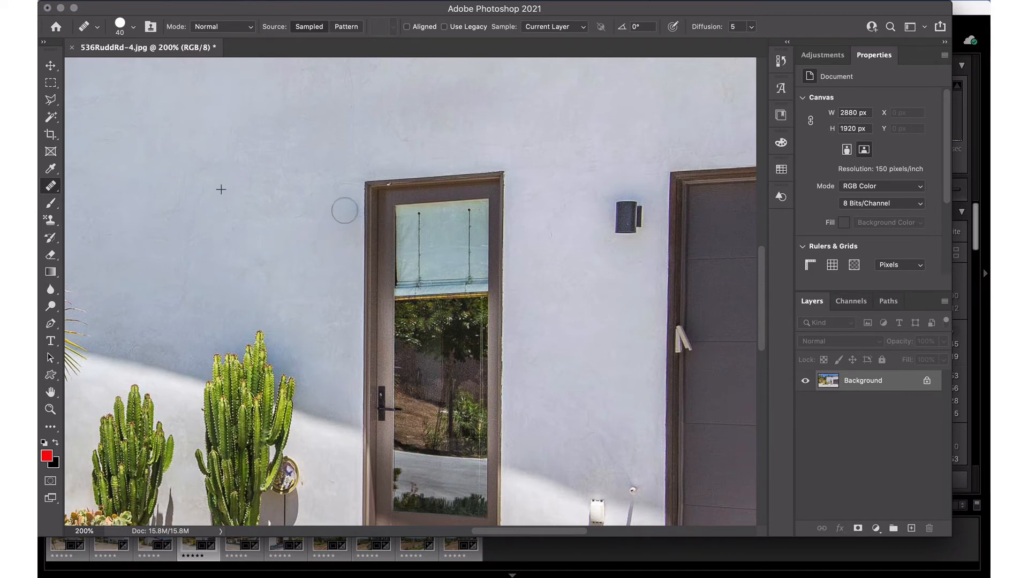
mouse_move(312, 225)
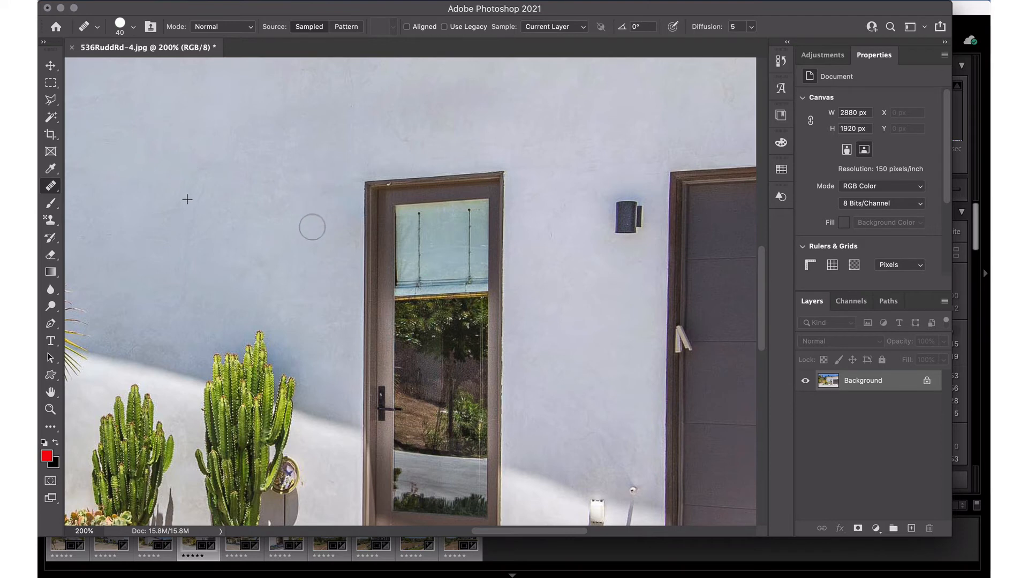
mouse_move(311, 286)
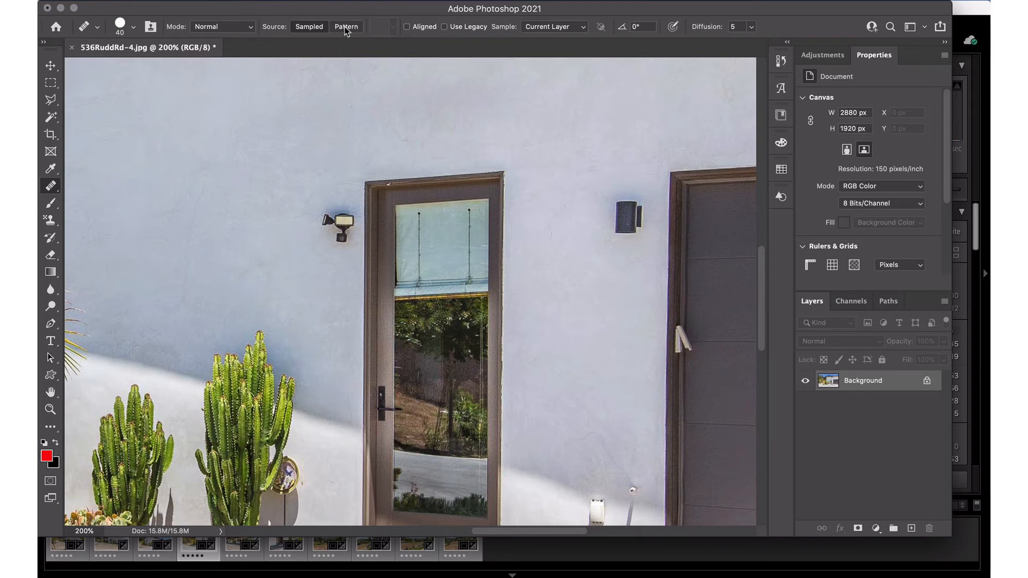
left_click(345, 27)
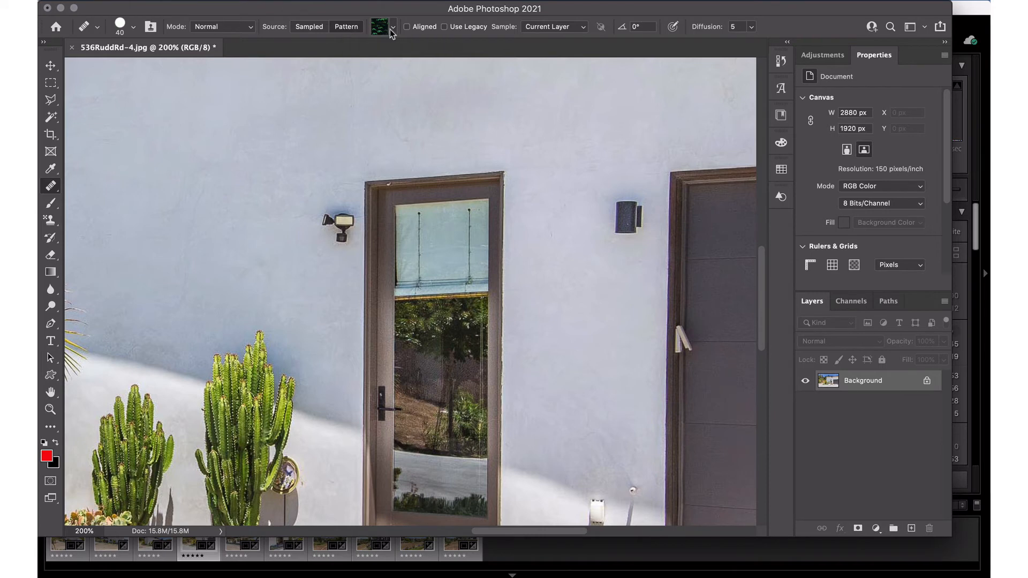
left_click(391, 26)
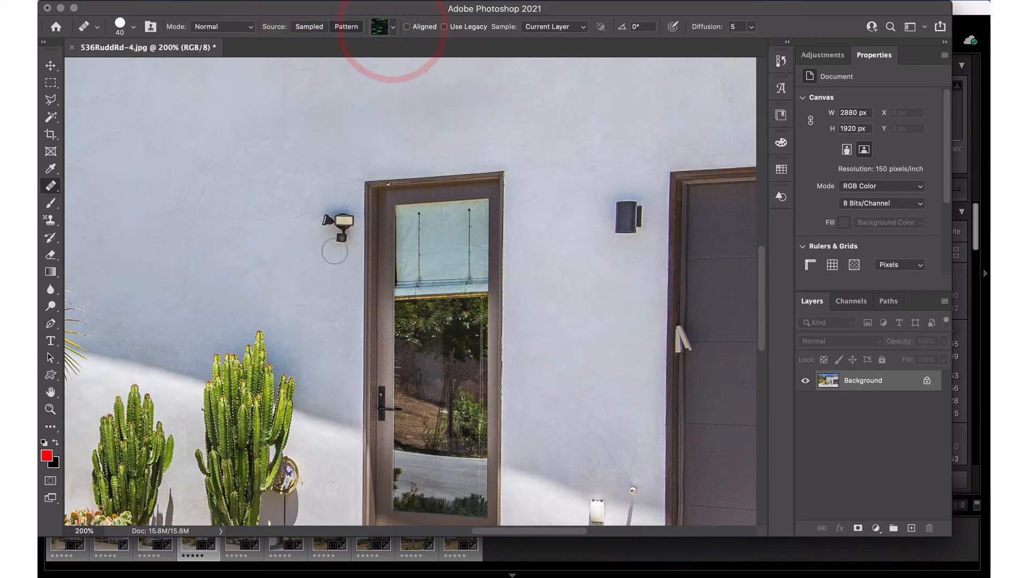
left_click(340, 214)
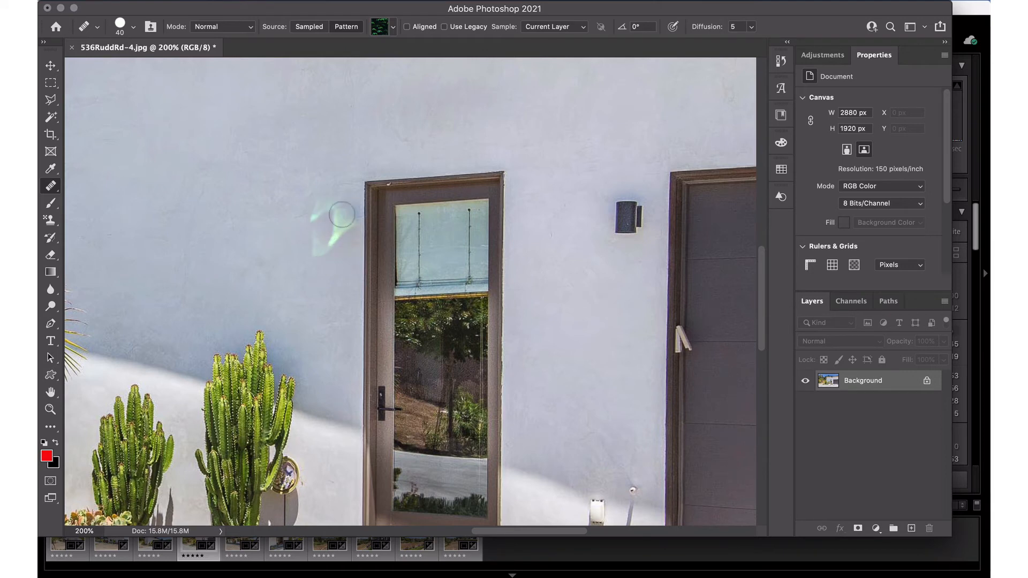
left_click(341, 218)
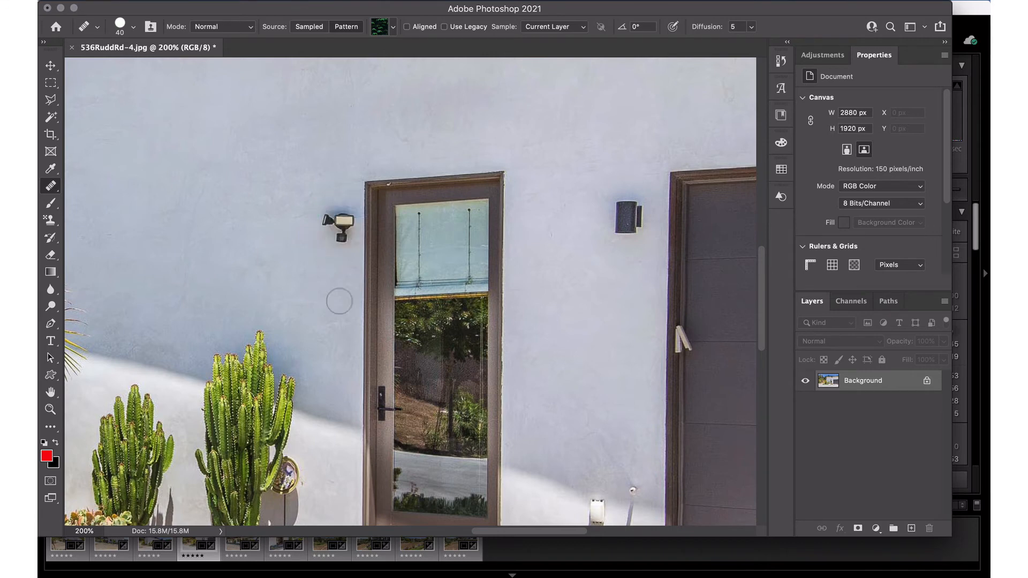
mouse_move(181, 231)
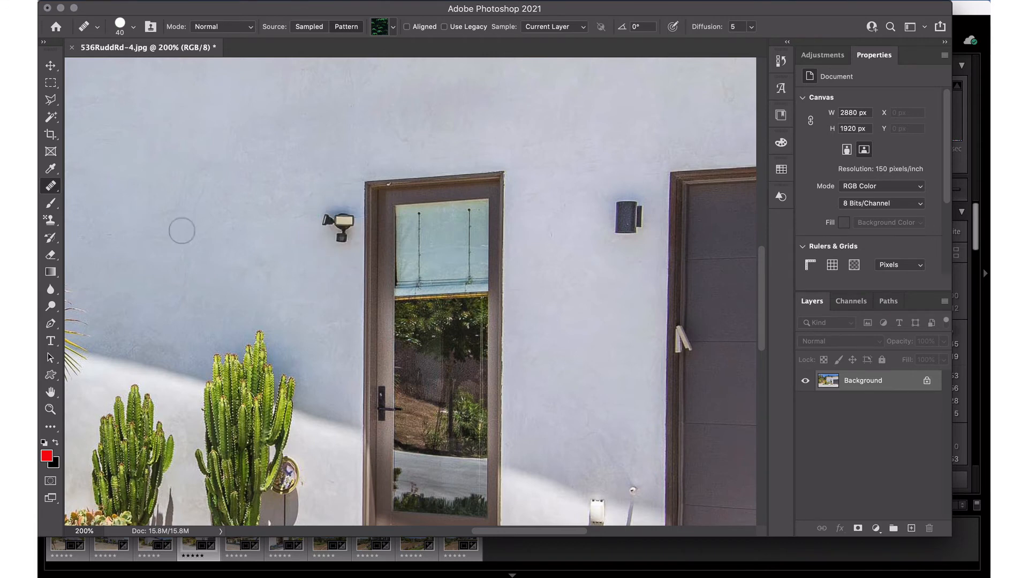
- Choose the Patch Tool and outline the left wall light for patching with nearby wall
left_click(51, 185)
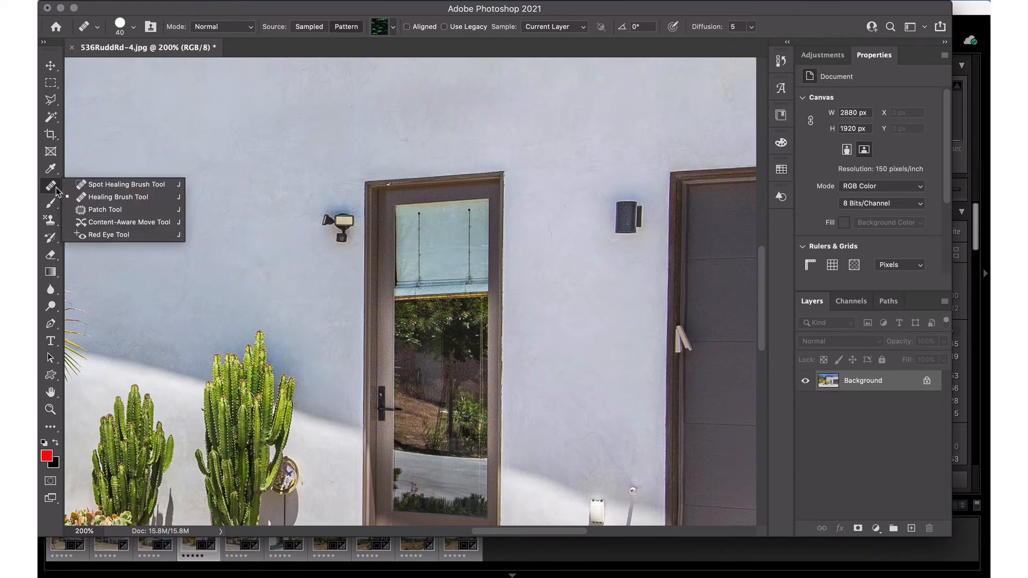
left_click(104, 209)
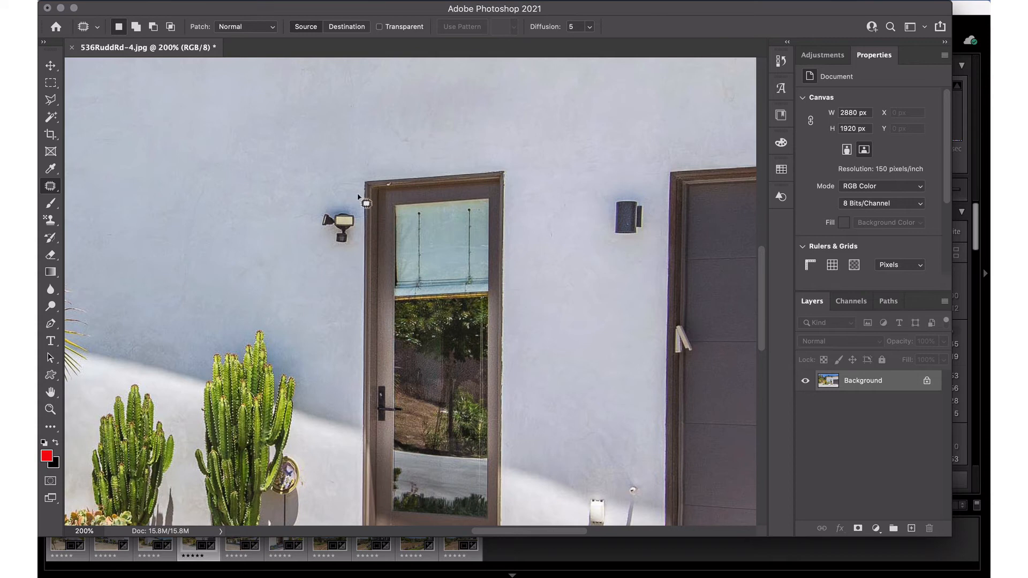
left_click_drag(364, 202, 362, 262)
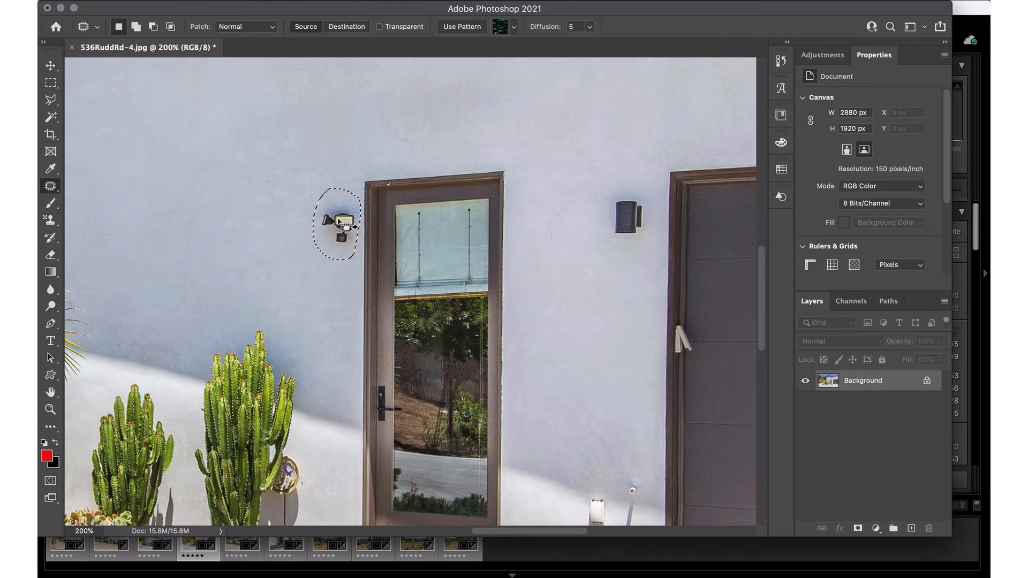
left_click_drag(336, 226, 226, 226)
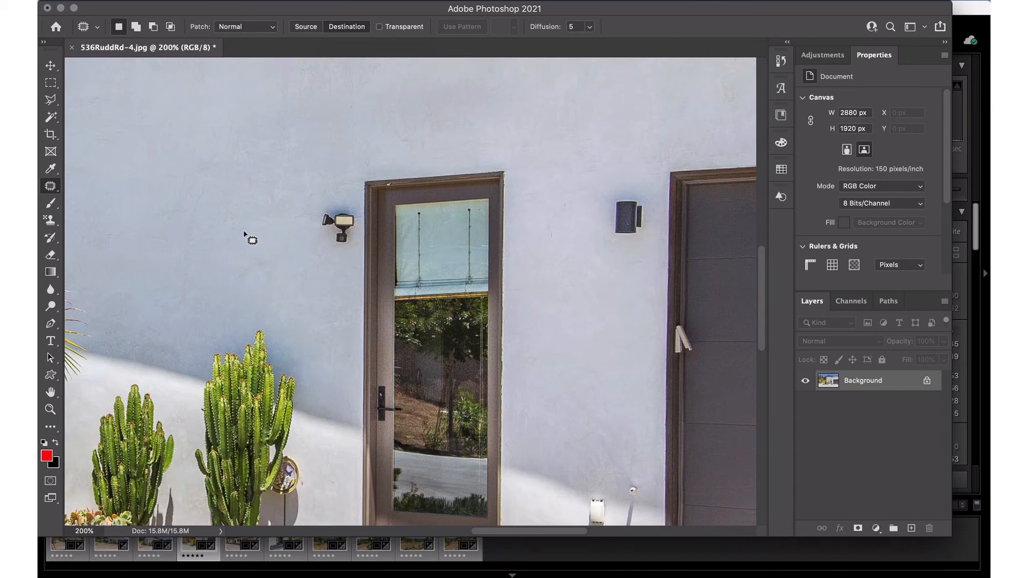
left_click_drag(249, 239, 286, 215)
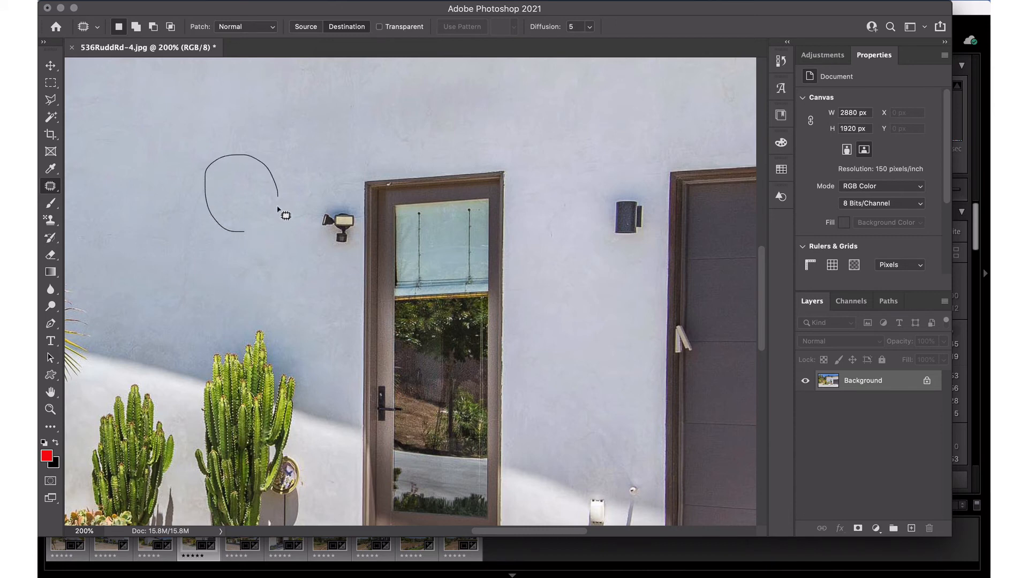
left_click_drag(243, 197, 293, 237)
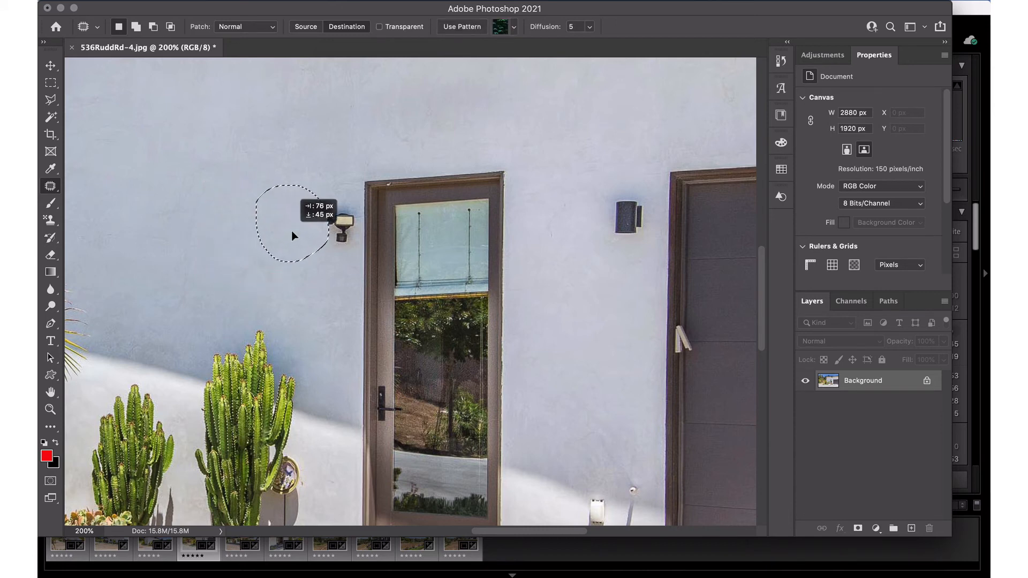
left_click_drag(292, 236, 321, 237)
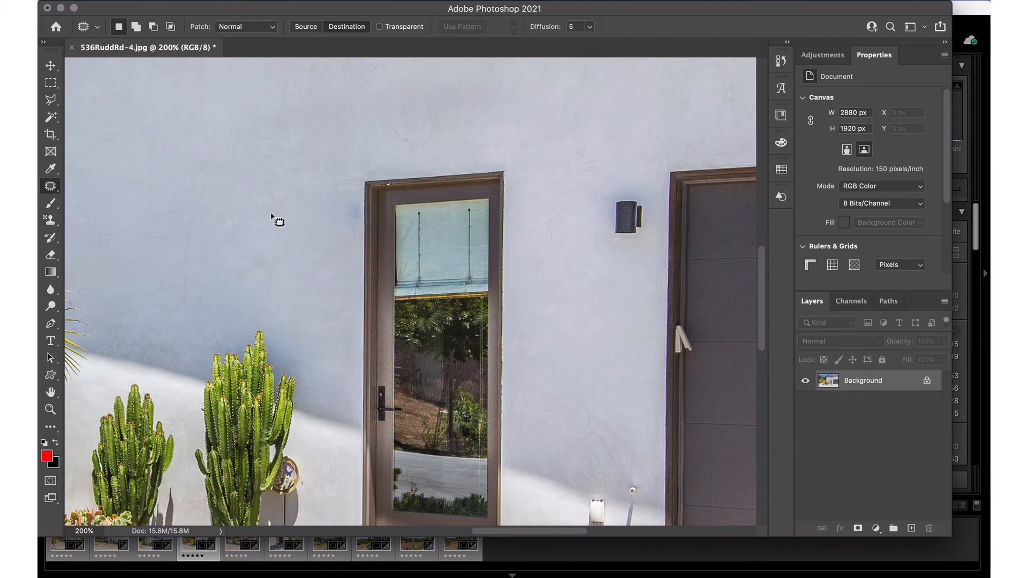
left_click_drag(279, 216, 321, 197)
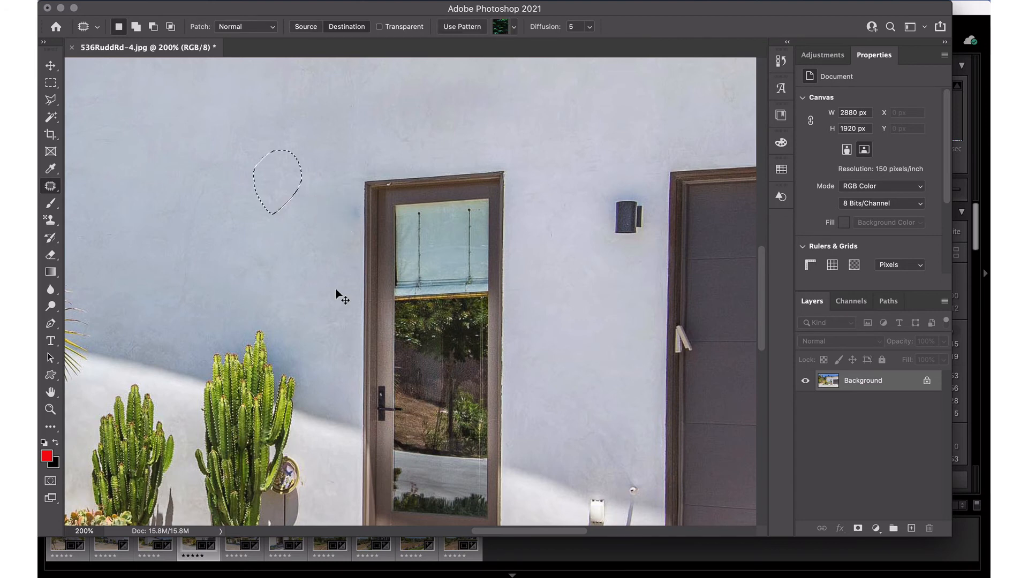
left_click_drag(275, 181, 243, 193)
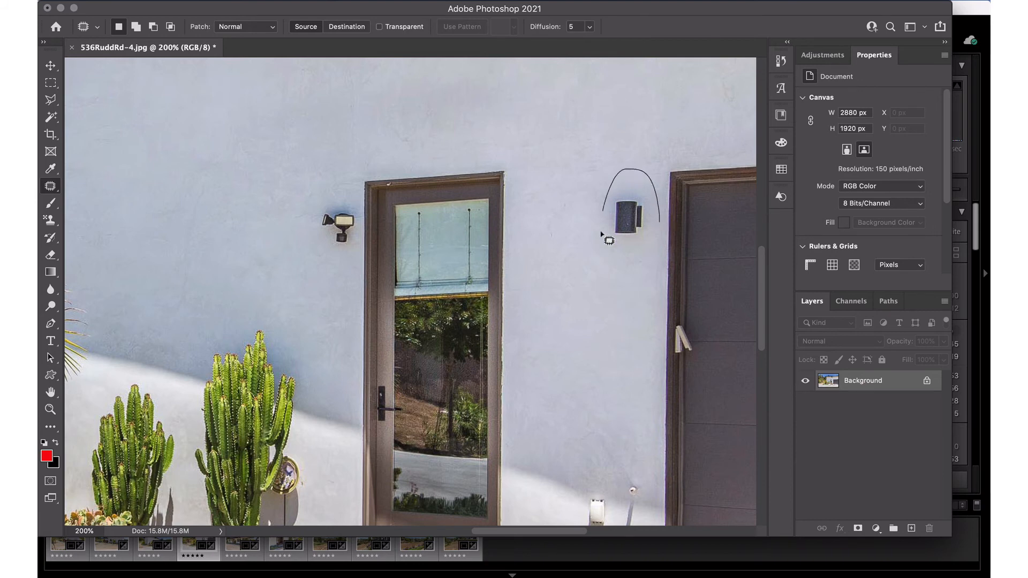
left_click_drag(630, 216, 573, 154)
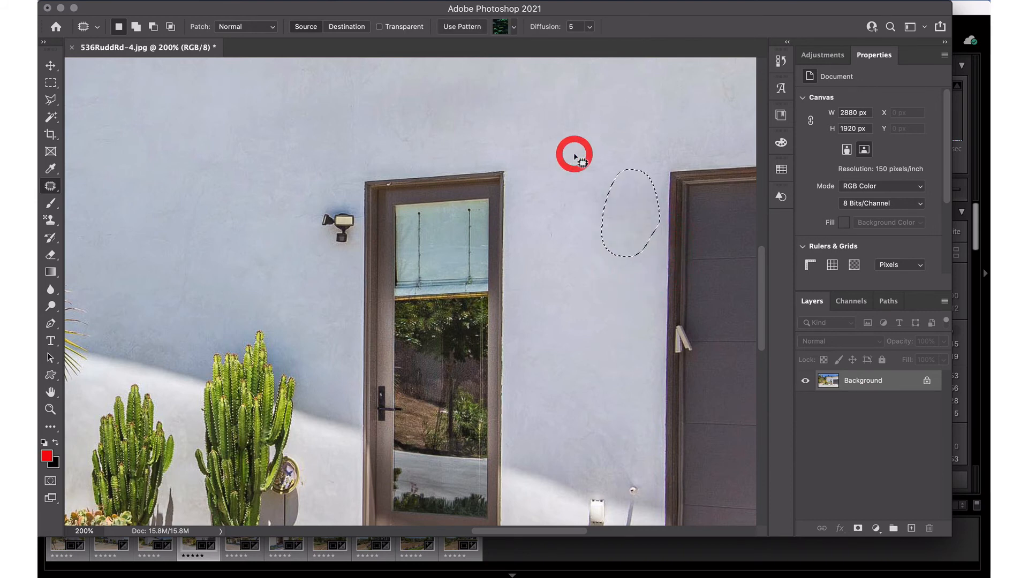
left_click_drag(573, 156, 630, 214)
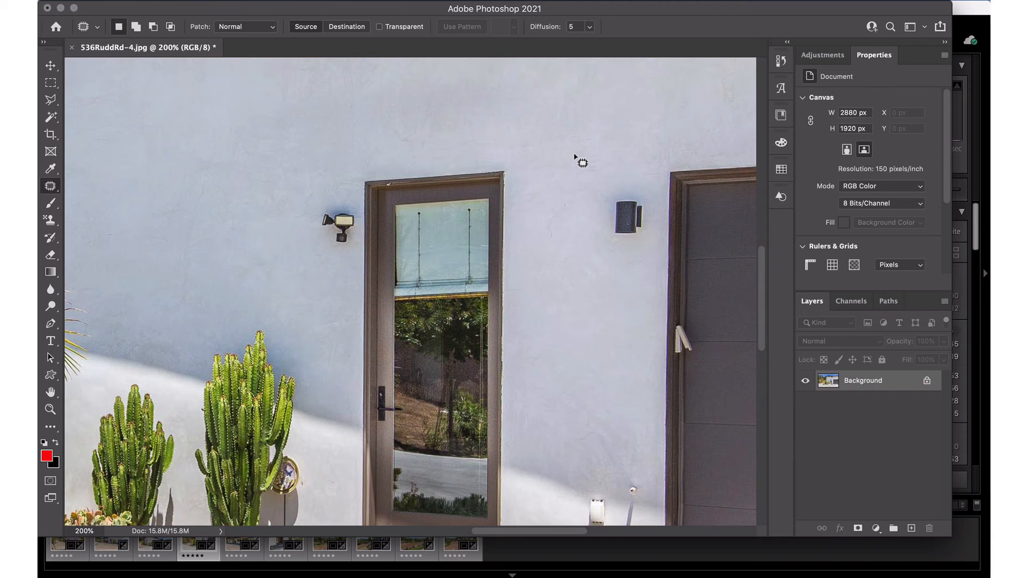
mouse_move(52, 187)
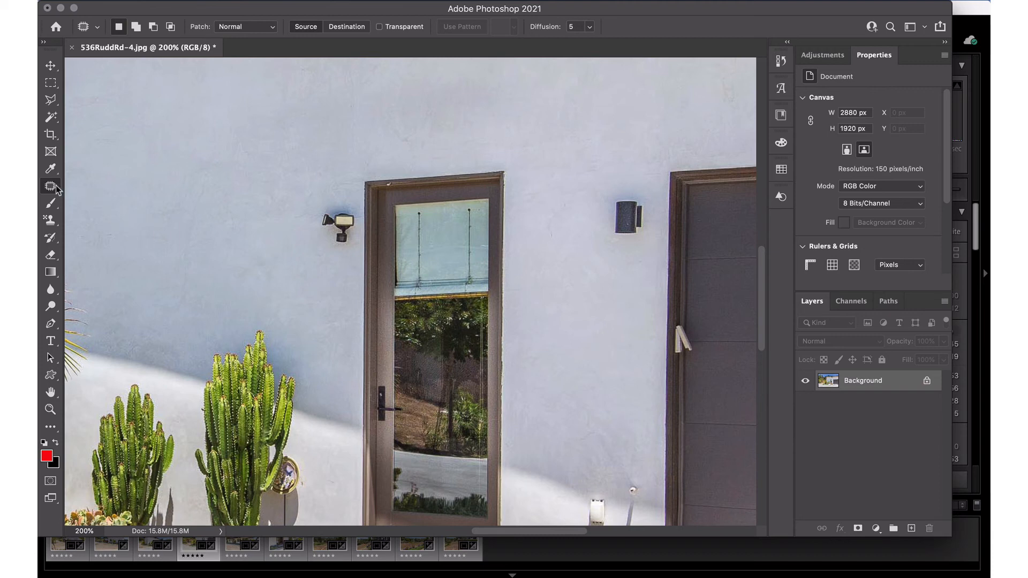
- Select the Content-Aware Move Tool in Move mode from the healing tools
left_click(48, 185)
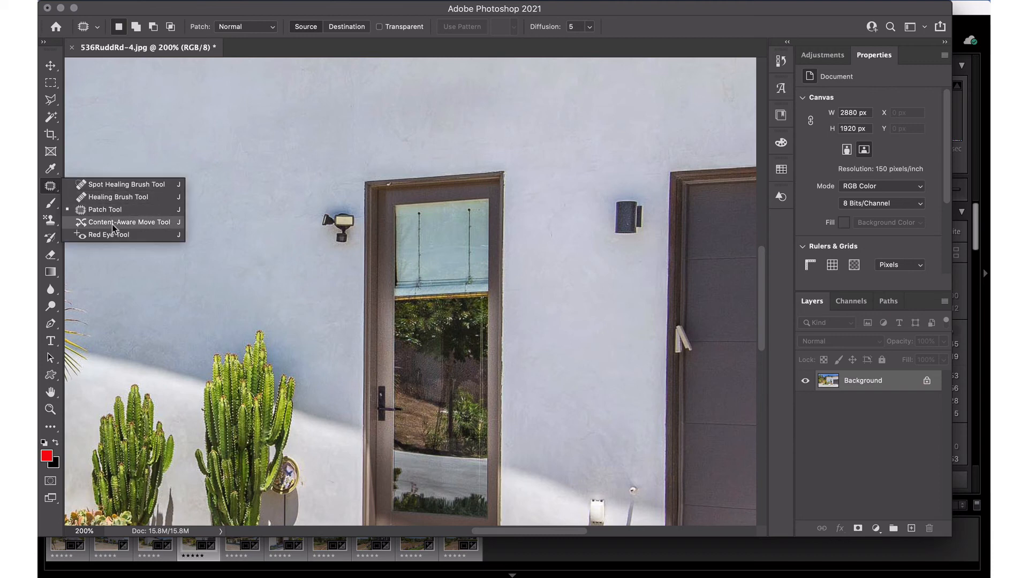
mouse_move(109, 237)
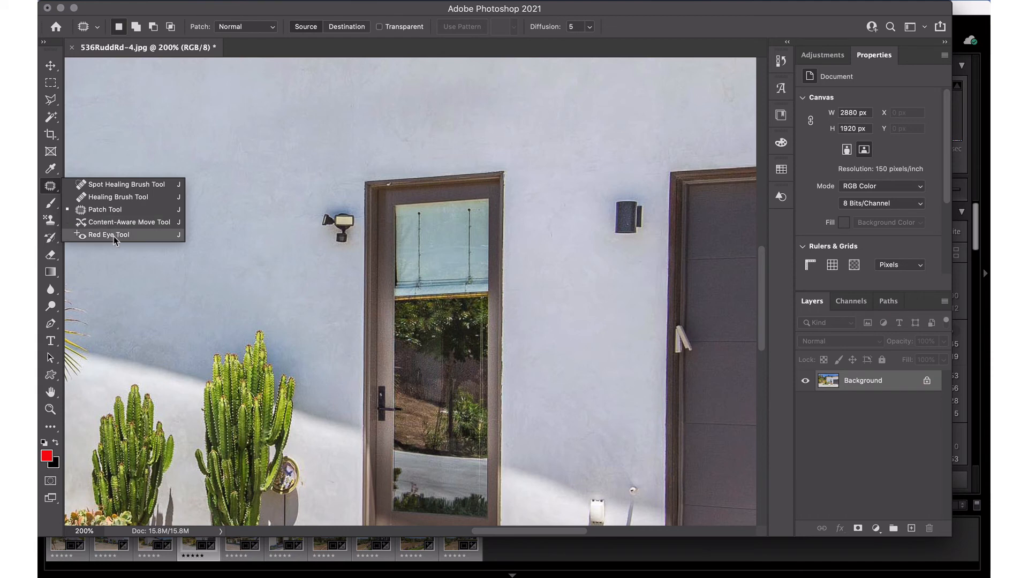
mouse_move(142, 242)
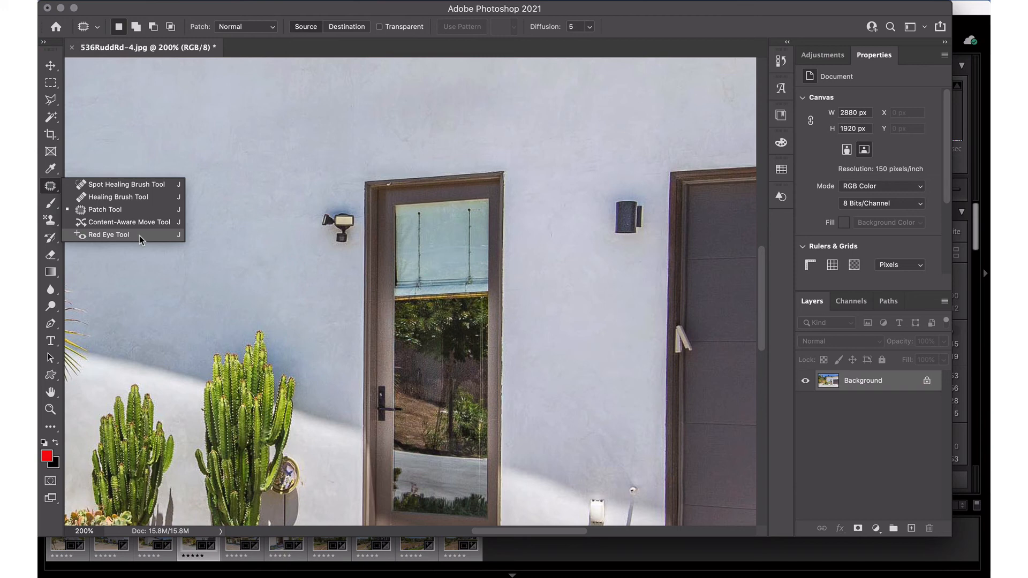
mouse_move(141, 224)
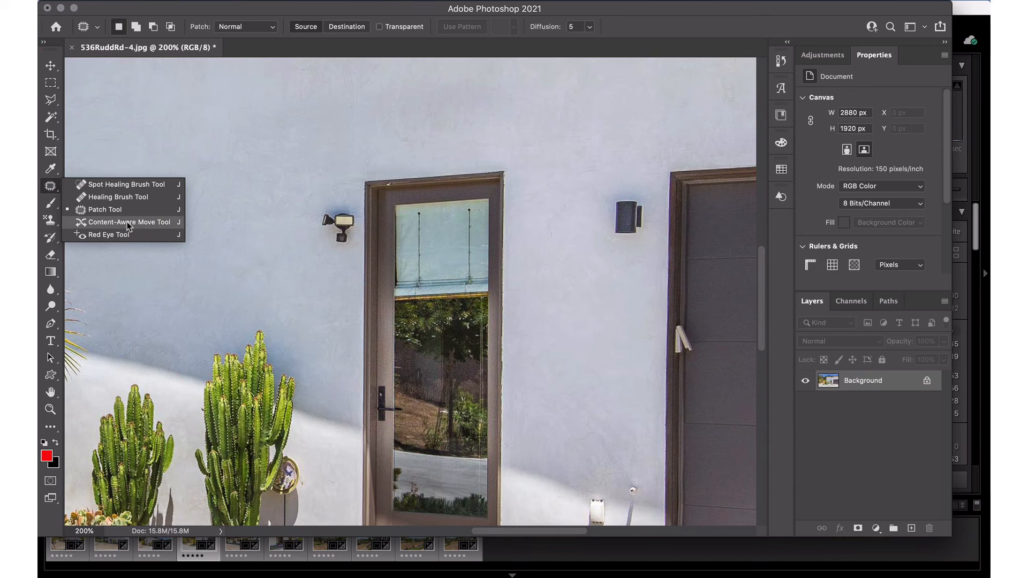
left_click(130, 221)
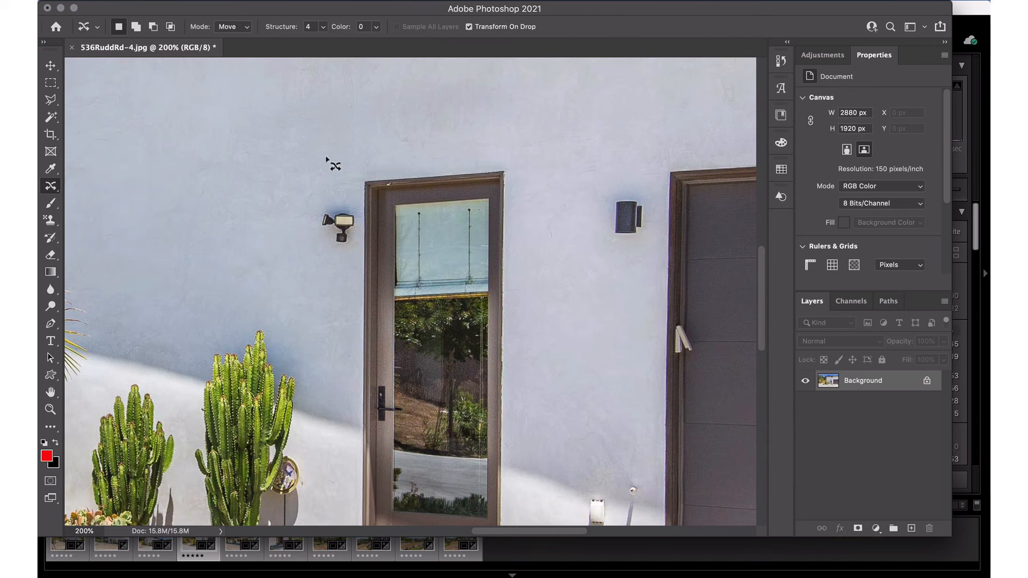
mouse_move(361, 247)
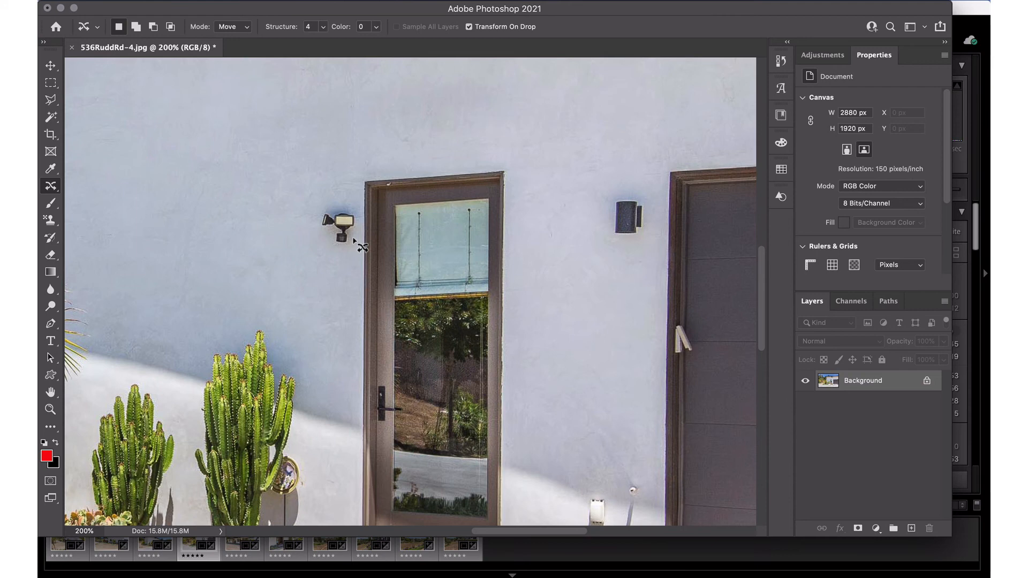
mouse_move(366, 217)
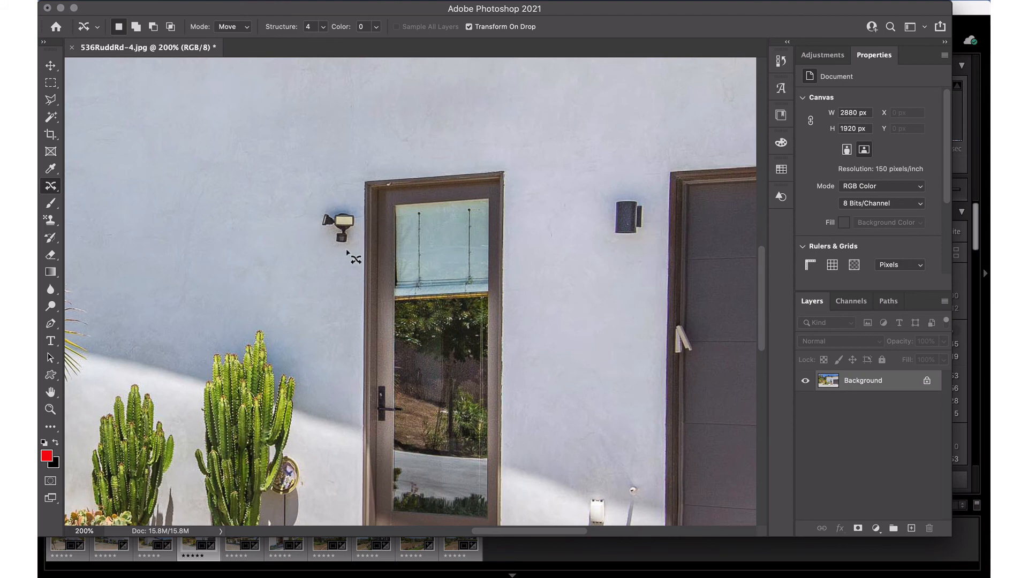
mouse_move(359, 262)
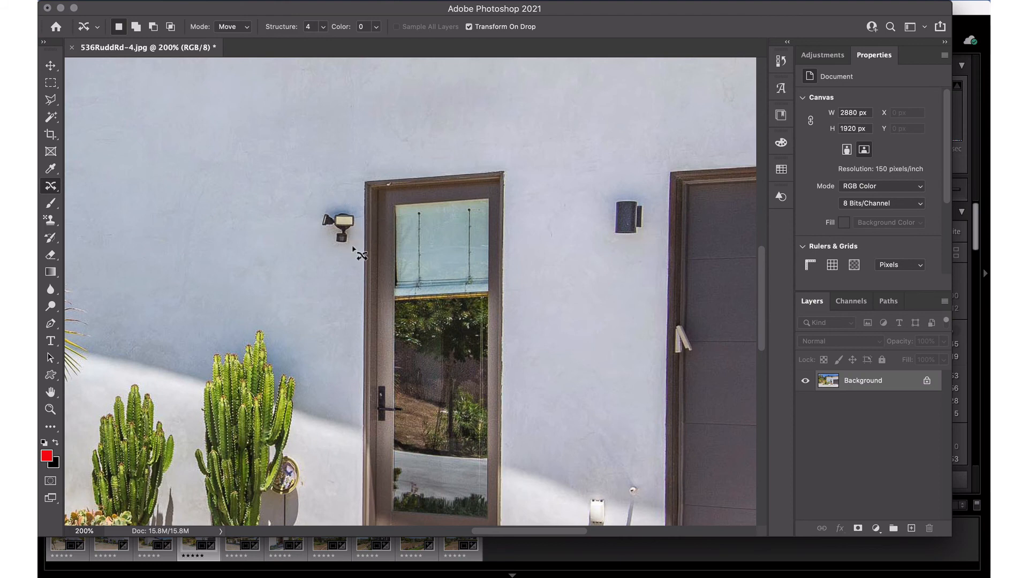
mouse_move(365, 194)
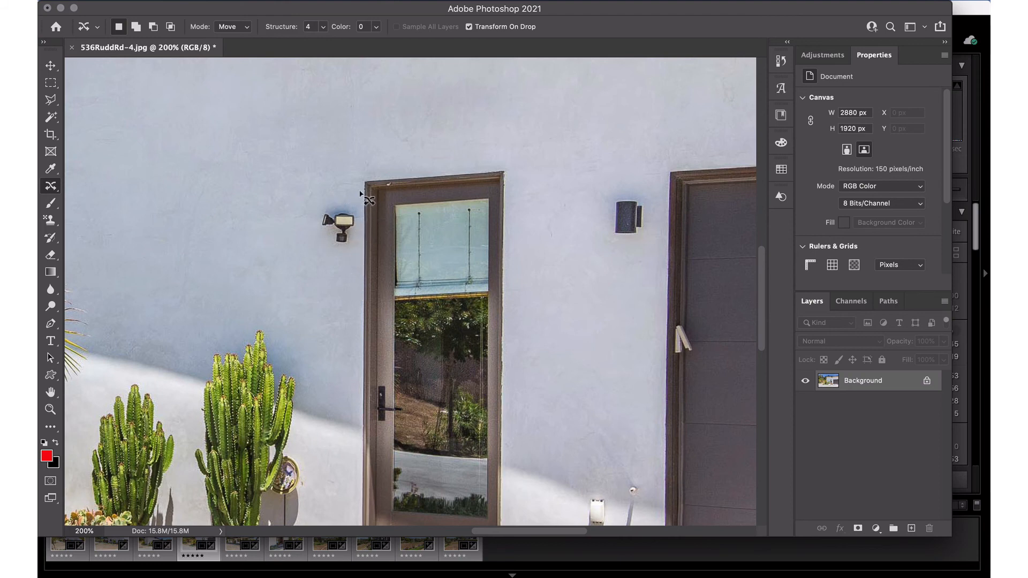
- Outline the left wall light, drag it lower beside the door, and commit
left_click_drag(341, 190, 364, 253)
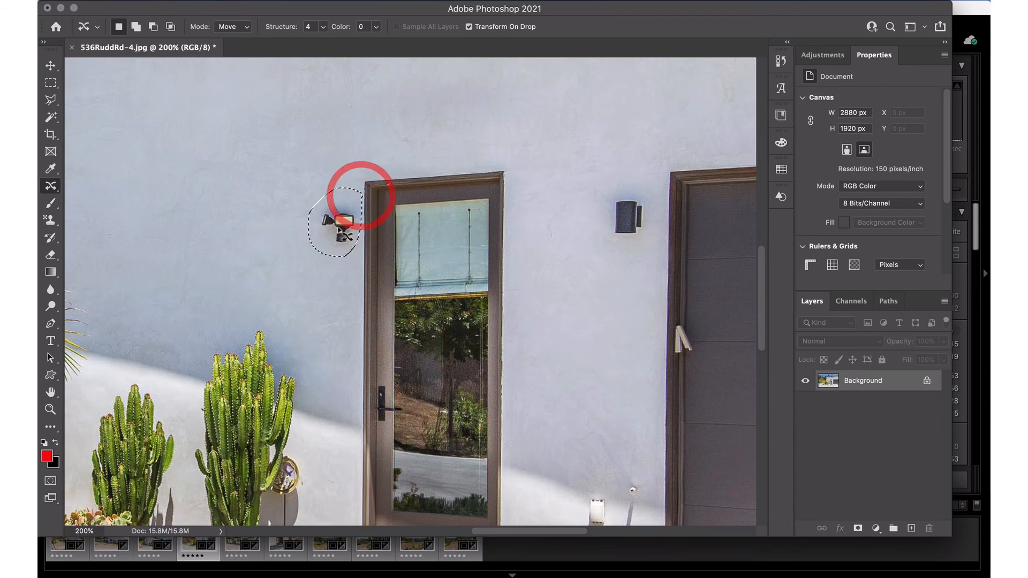
left_click_drag(341, 204, 334, 292)
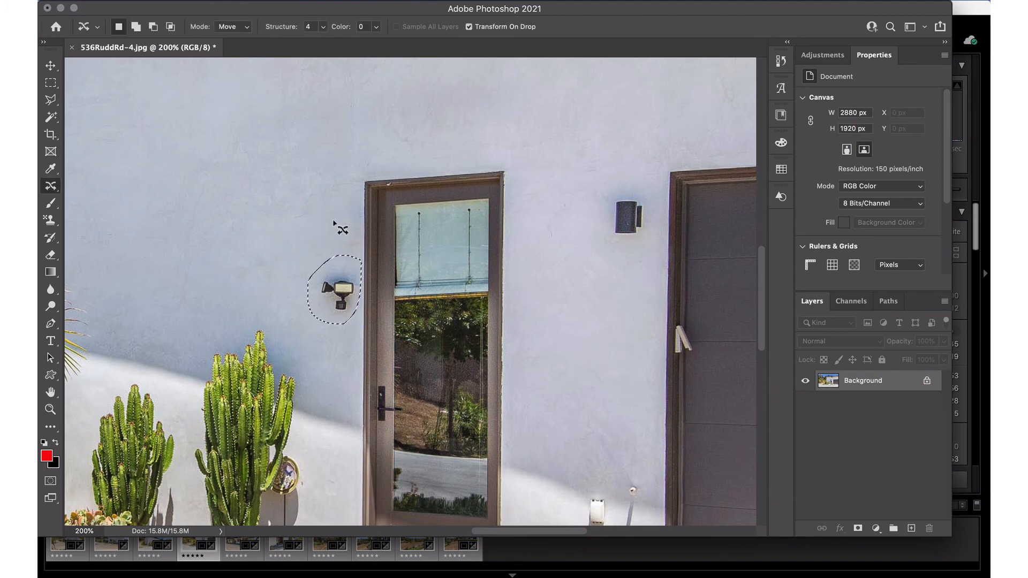
left_click(285, 276)
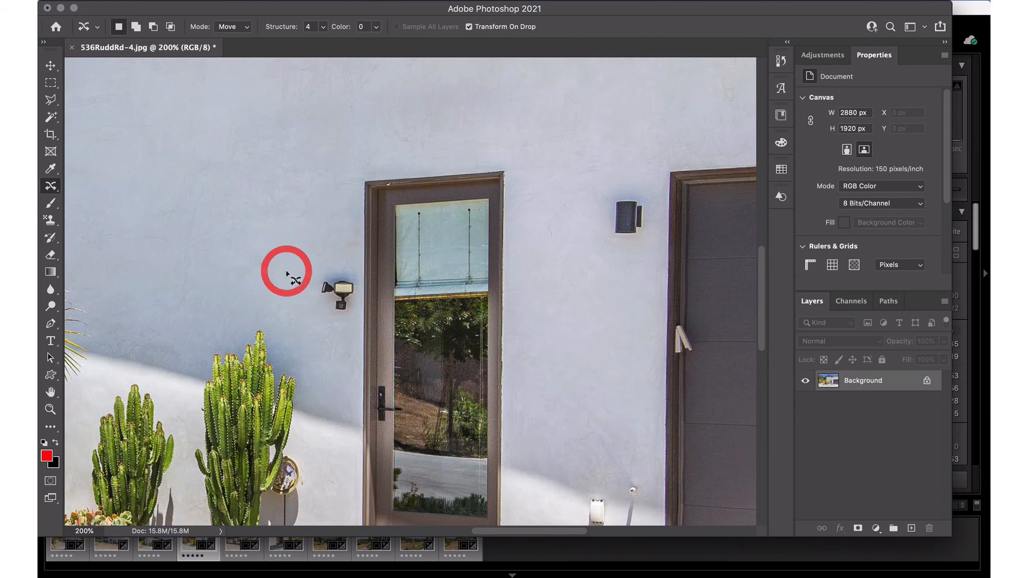